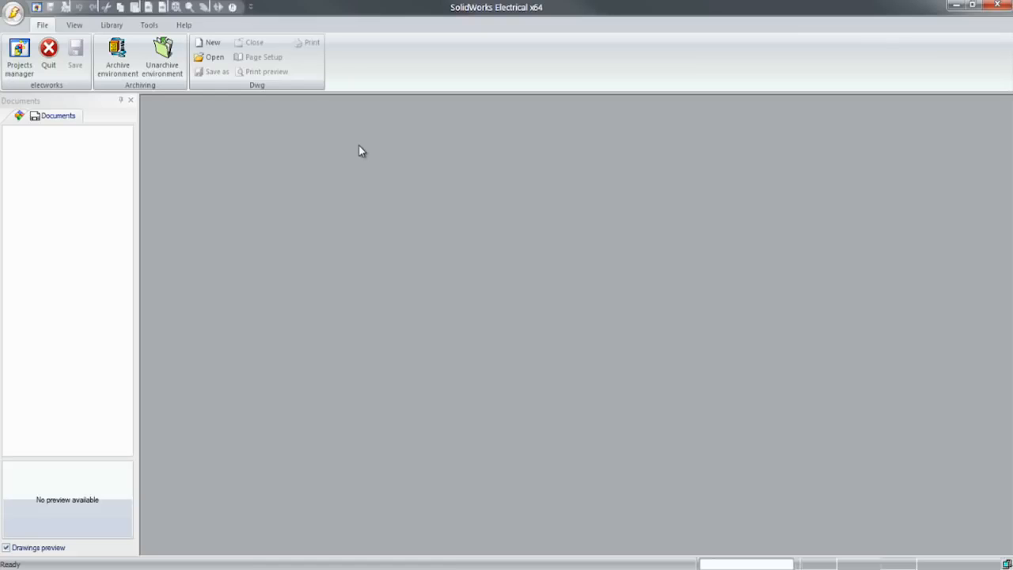
mouse_move(19, 59)
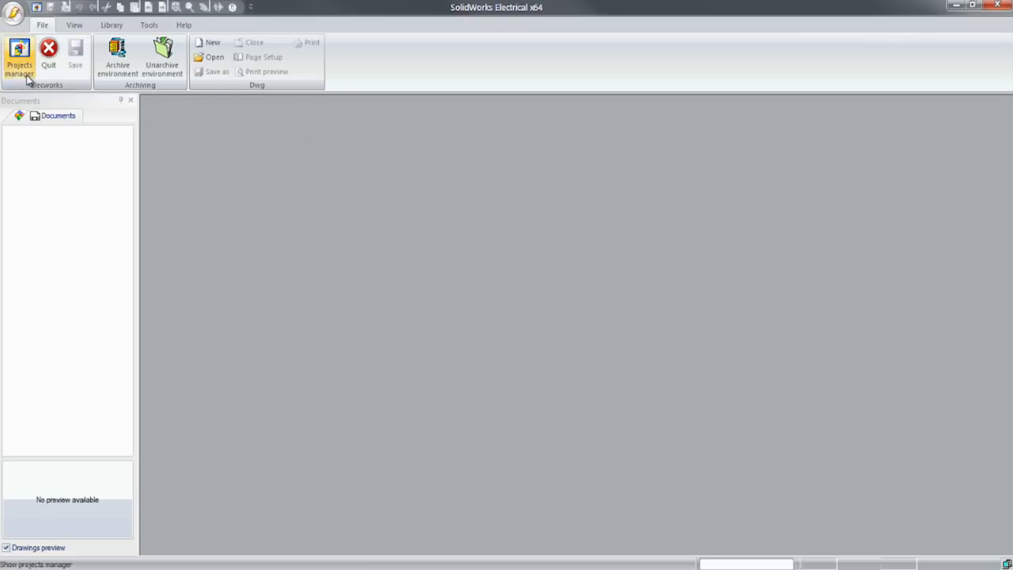
Step: Open the Packaging Line project from the Projects manager
click(19, 59)
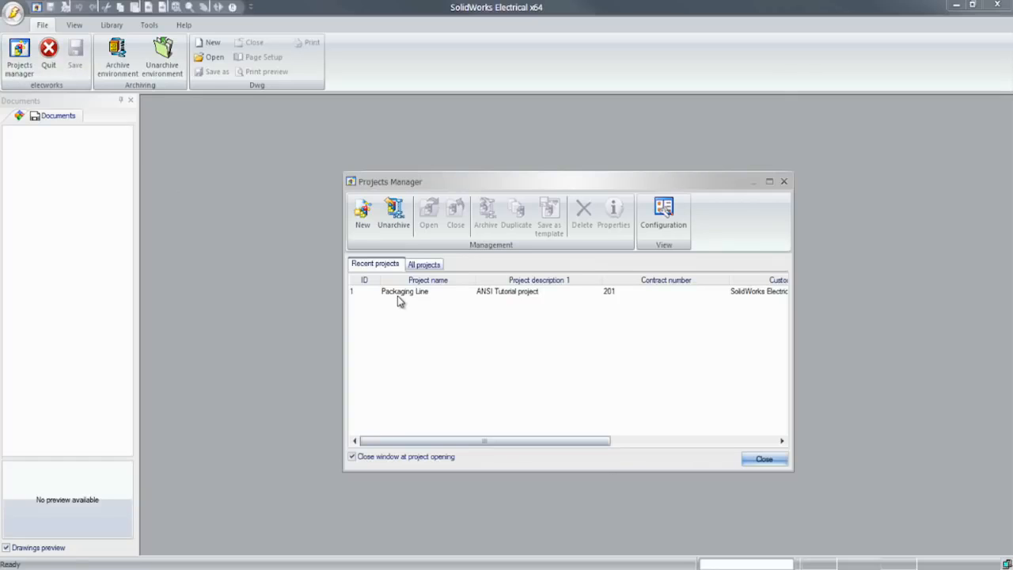
click(404, 292)
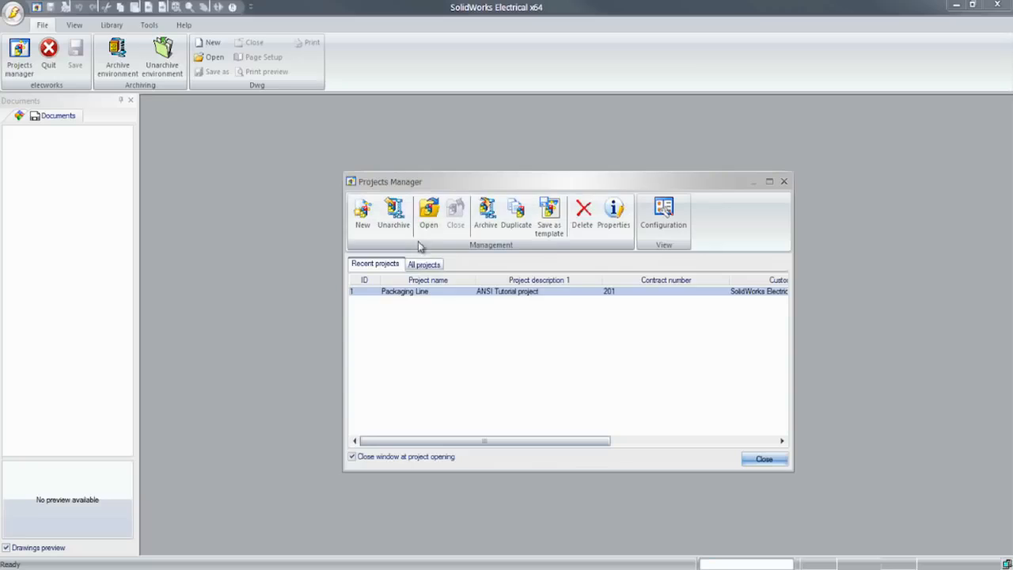
click(429, 214)
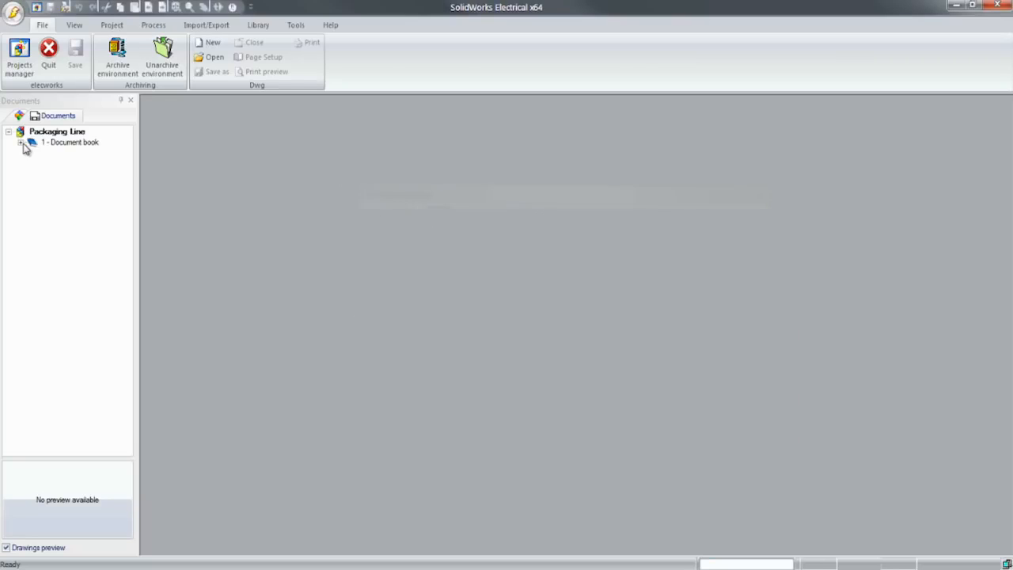
Step: Expand the Document book's Reports, Terminals and Documents folders, then open 006468.pdf
click(22, 142)
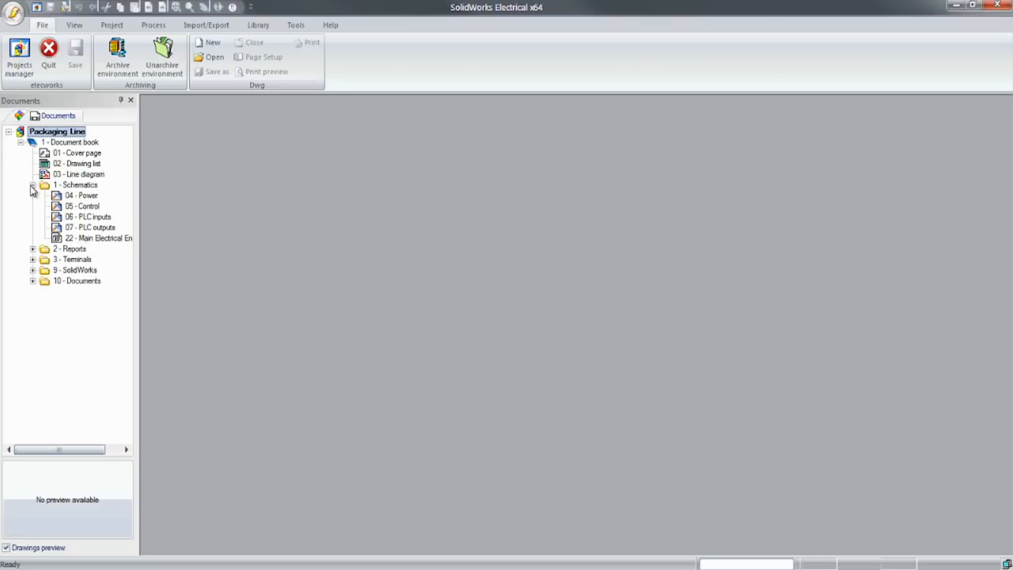
click(33, 249)
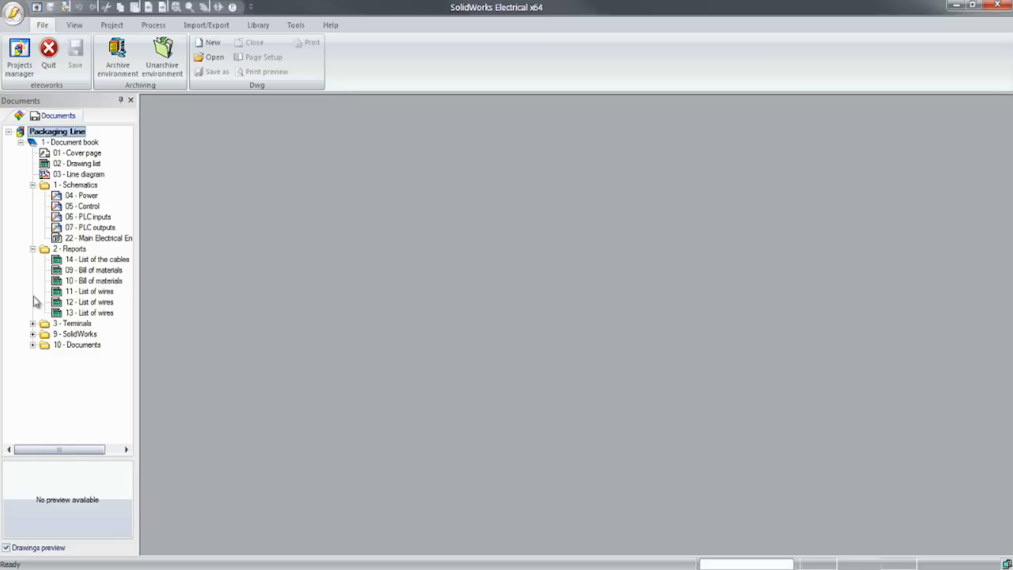
click(33, 323)
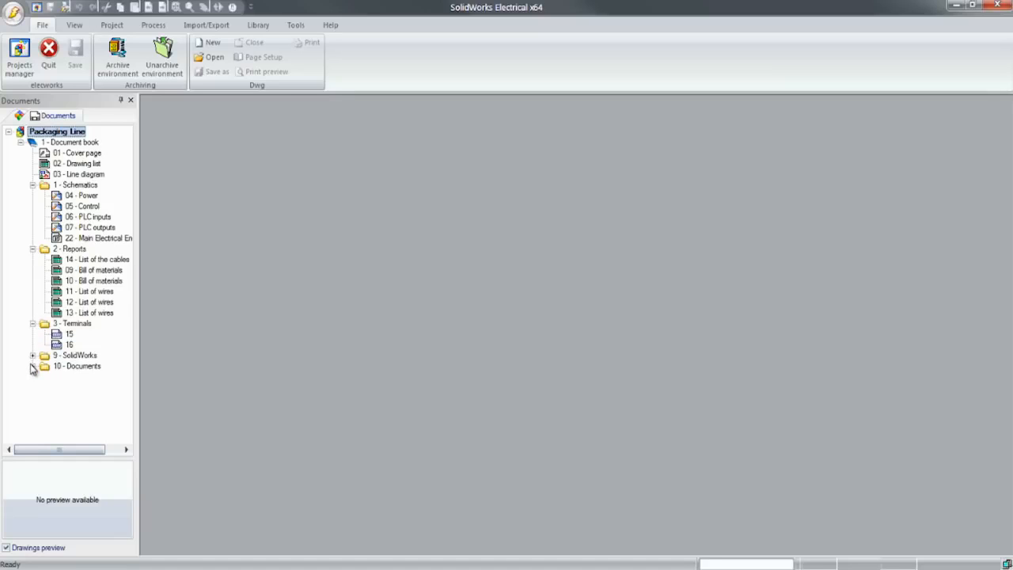
click(32, 366)
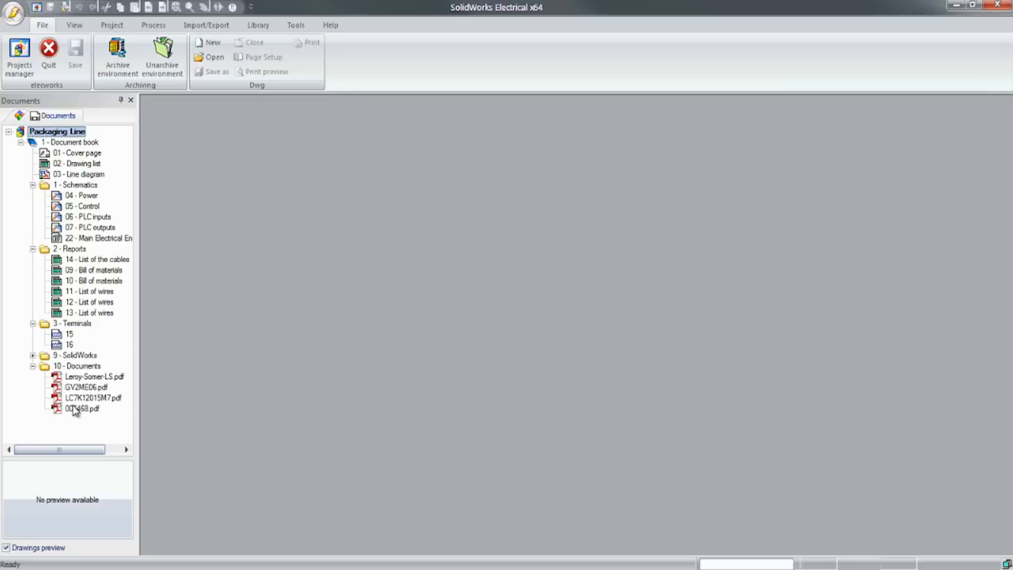
double_click(82, 174)
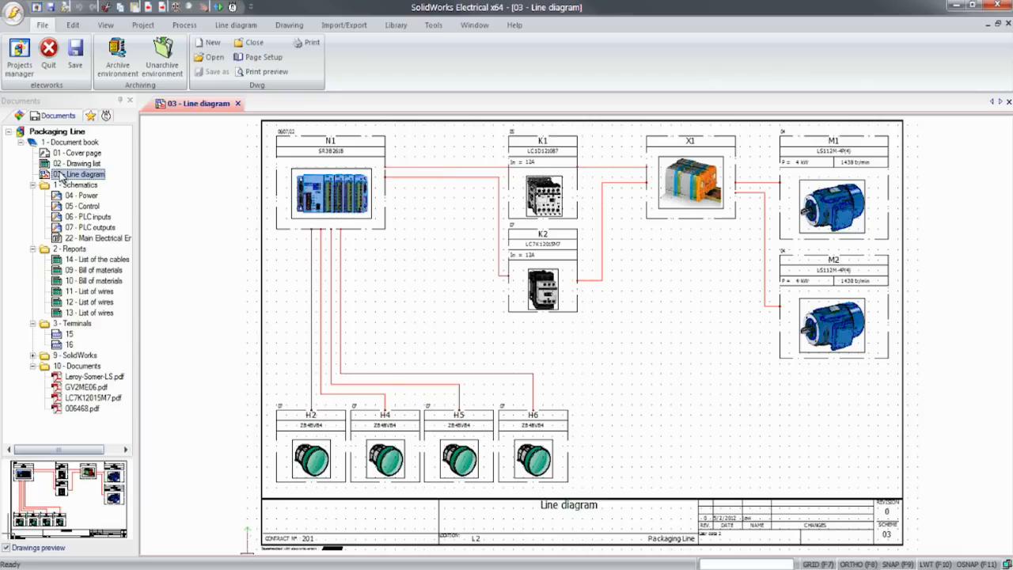
Step: Insert a motor symbol into the line diagram below M2
click(235, 25)
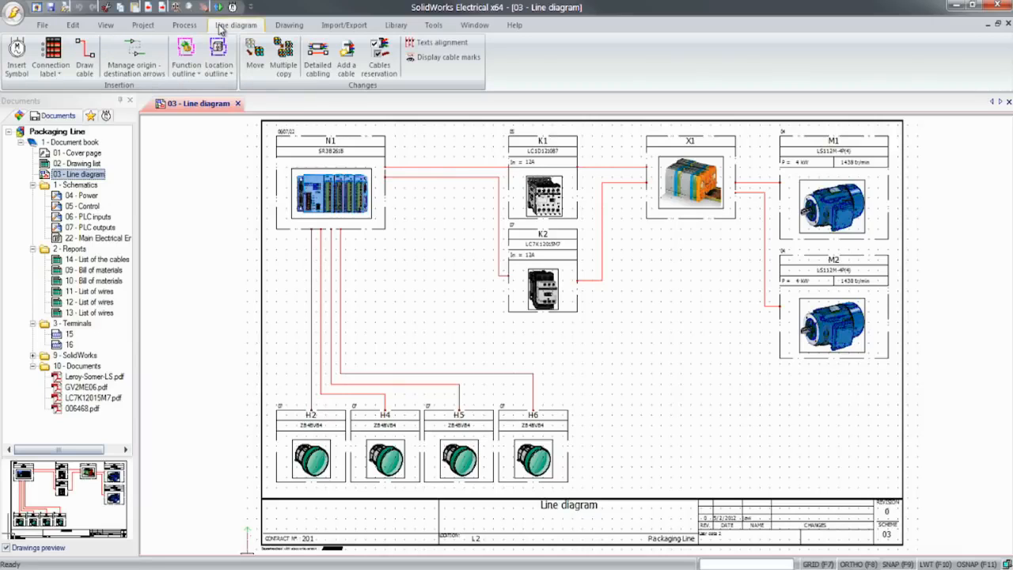
click(16, 57)
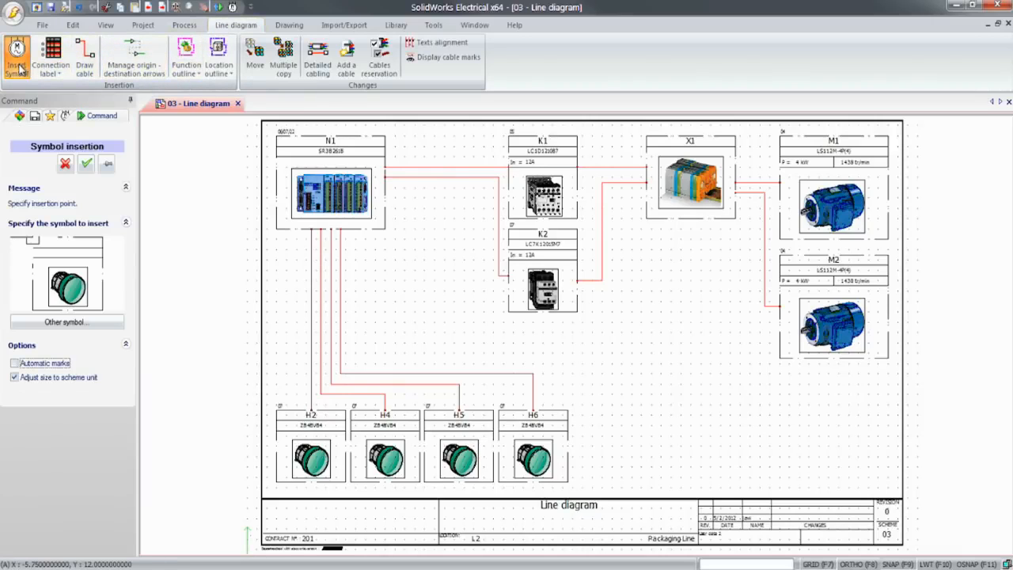
click(66, 322)
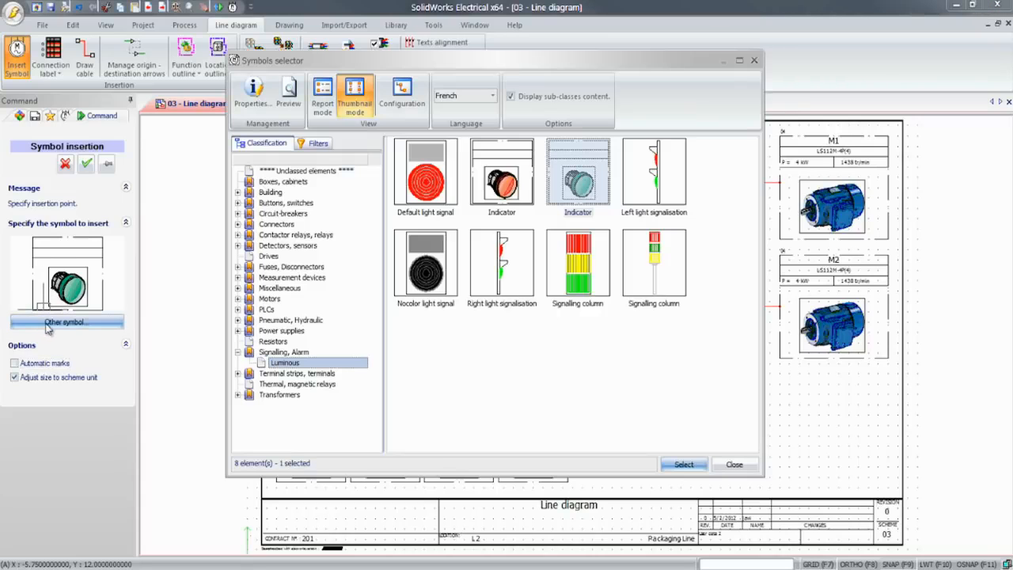
click(269, 299)
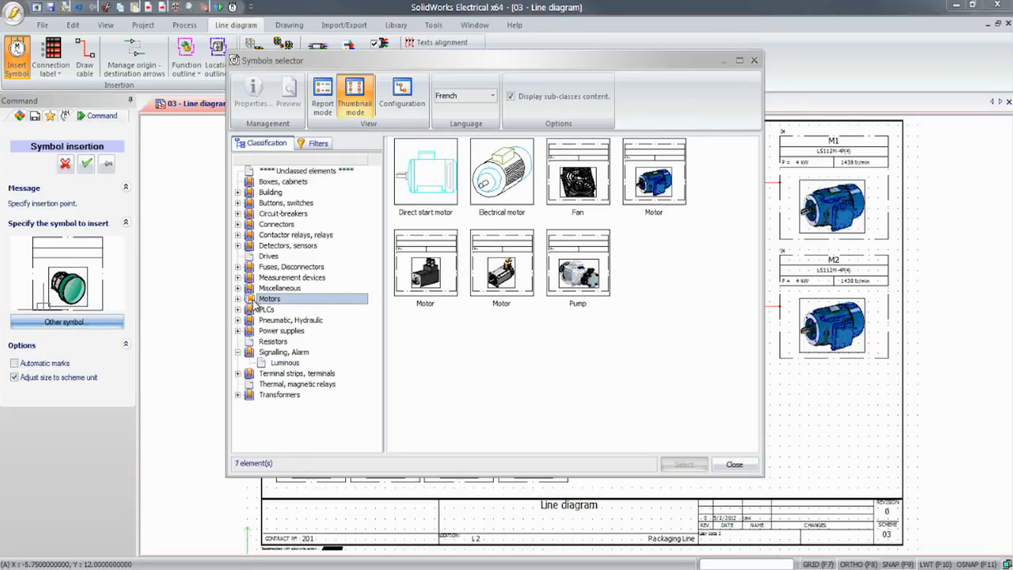
click(654, 173)
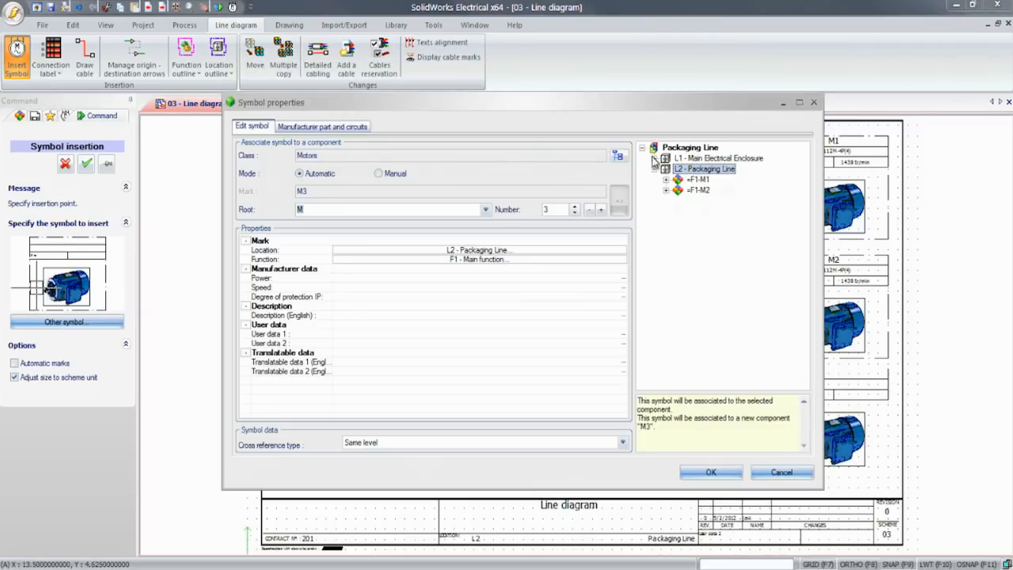
Step: Assign the Leroy Somer LS112M-4P(4) manufacturer part to the new motor M3
click(654, 158)
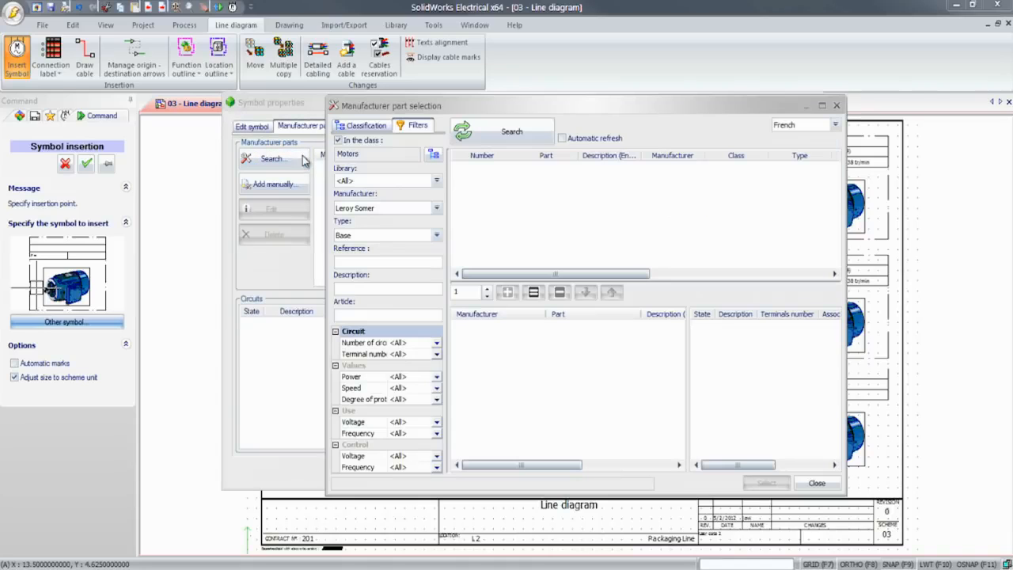
click(436, 207)
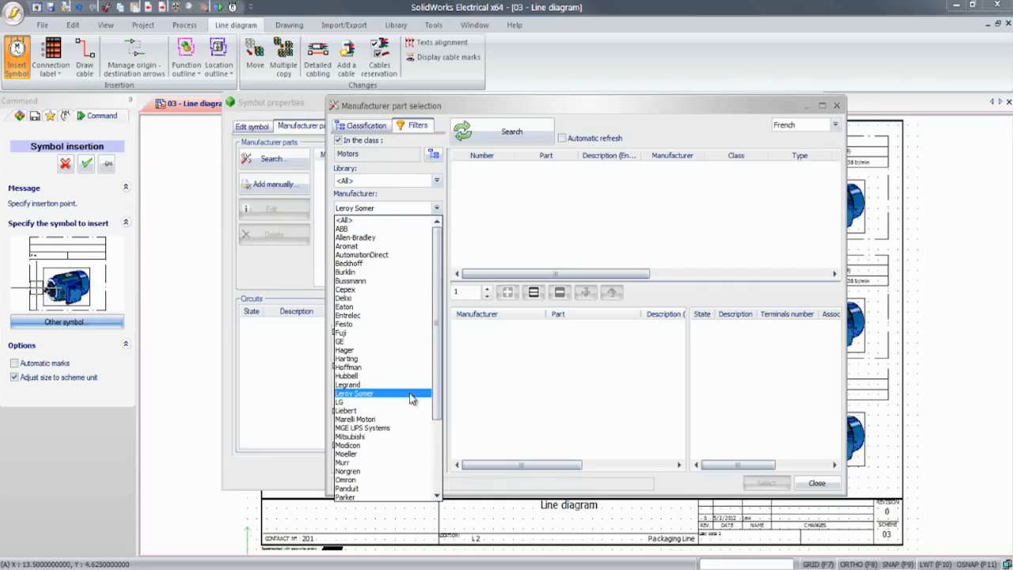
click(354, 393)
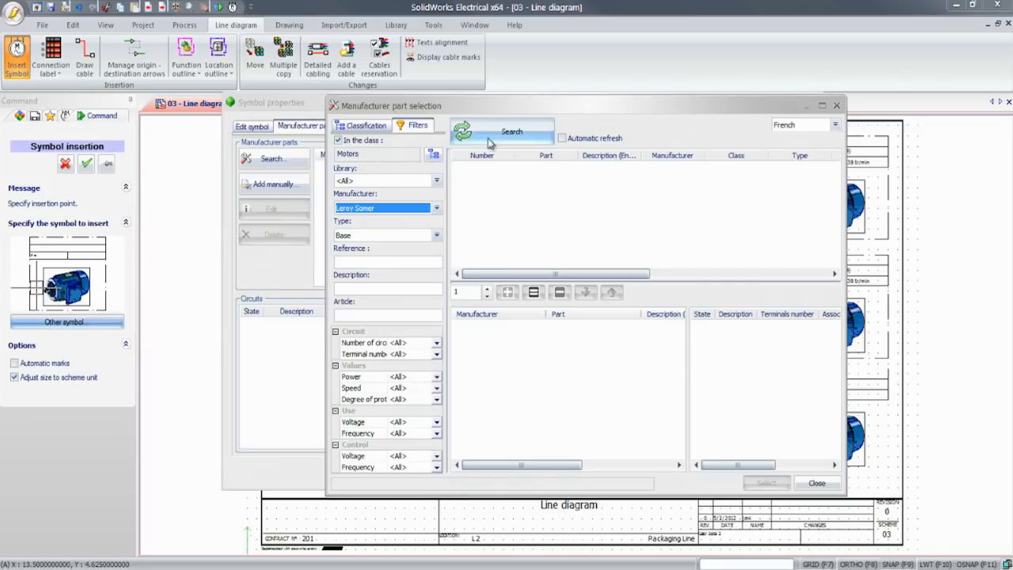
click(511, 131)
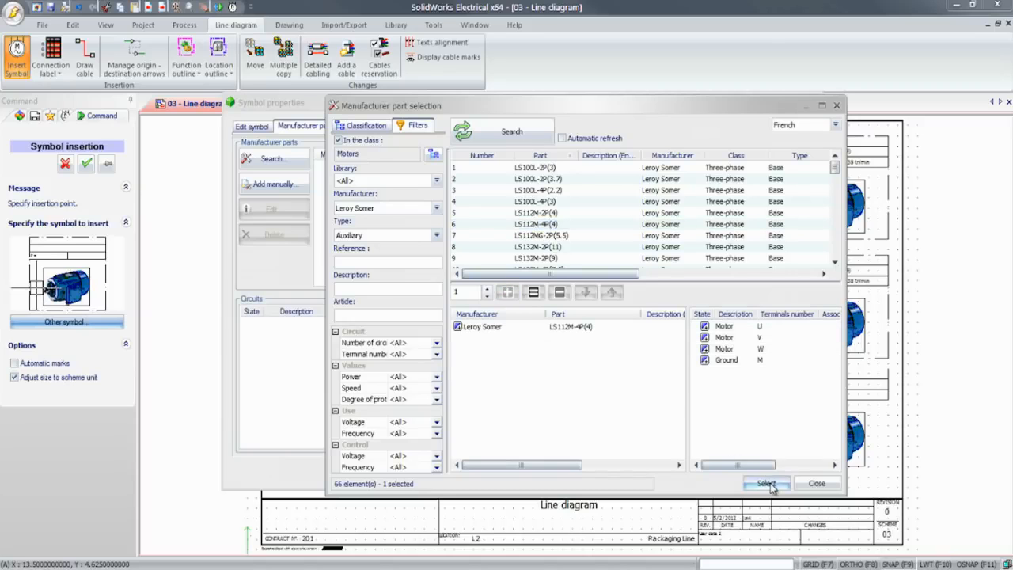
click(766, 483)
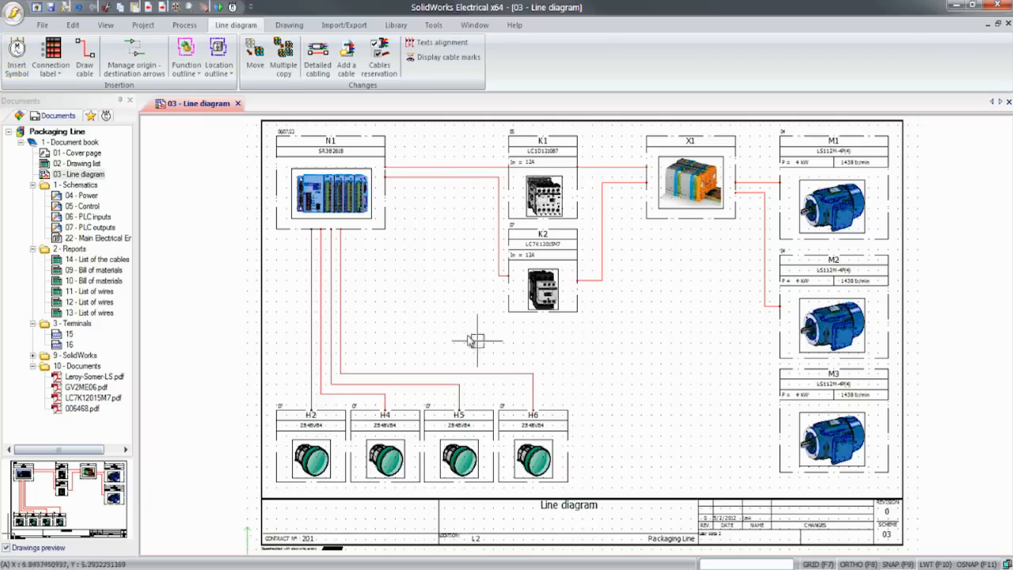
Step: Draw a cable from motor M3 to terminal strip X1
click(85, 59)
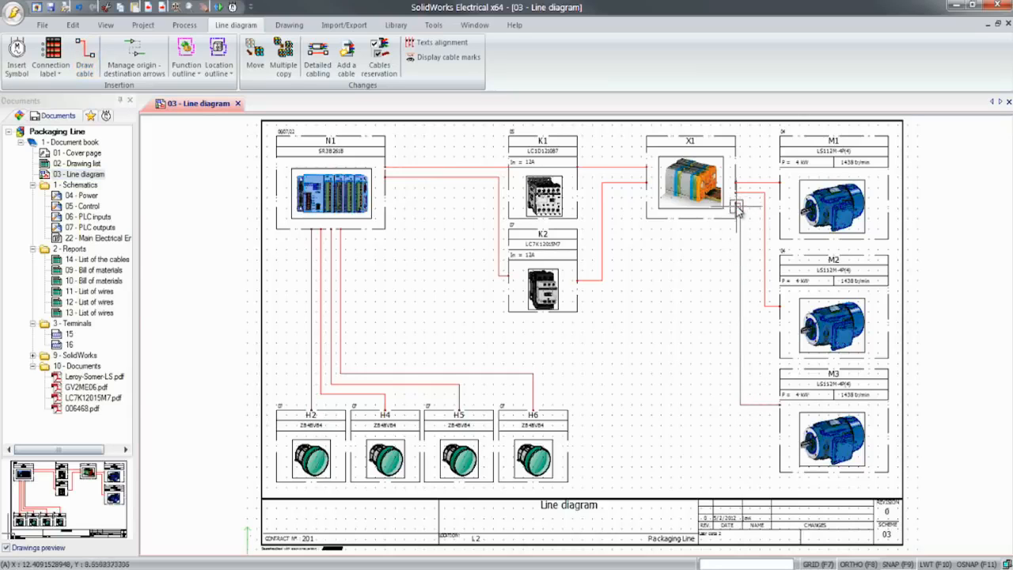
click(316, 56)
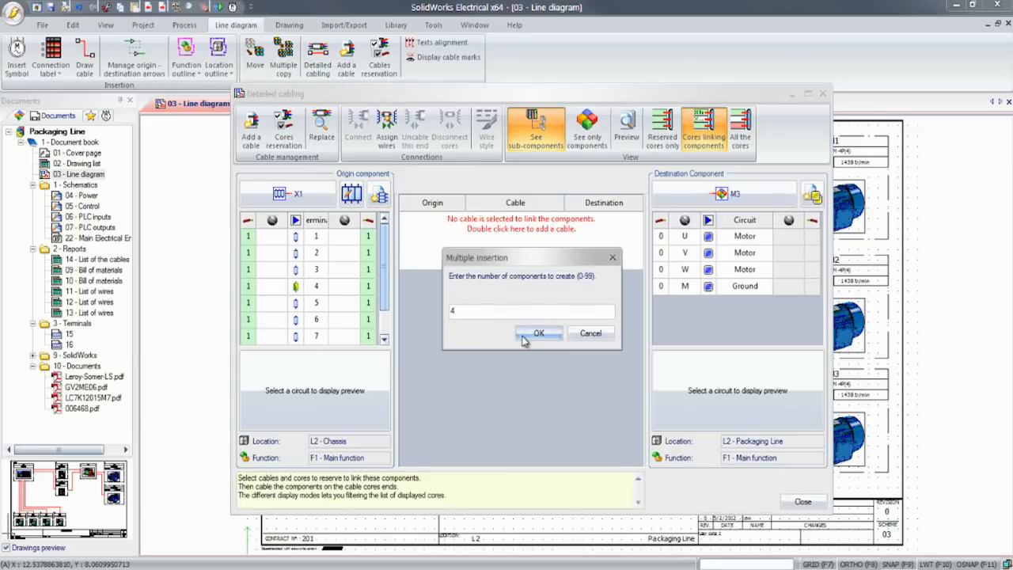
Step: Reserve power cable W9 and wire cores L1, L2, L3, PE to M3's U, V, W and ground
click(538, 333)
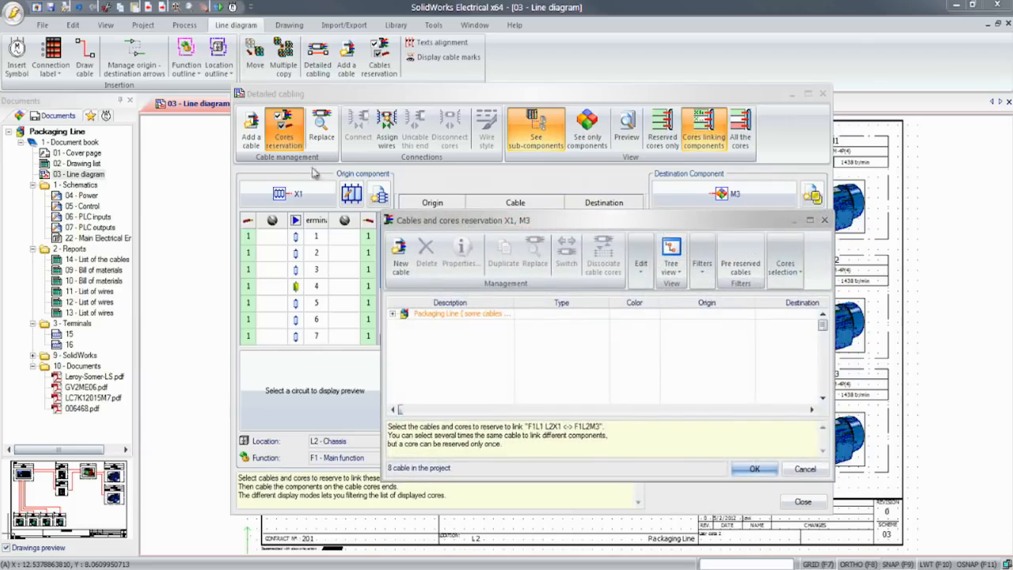
click(392, 313)
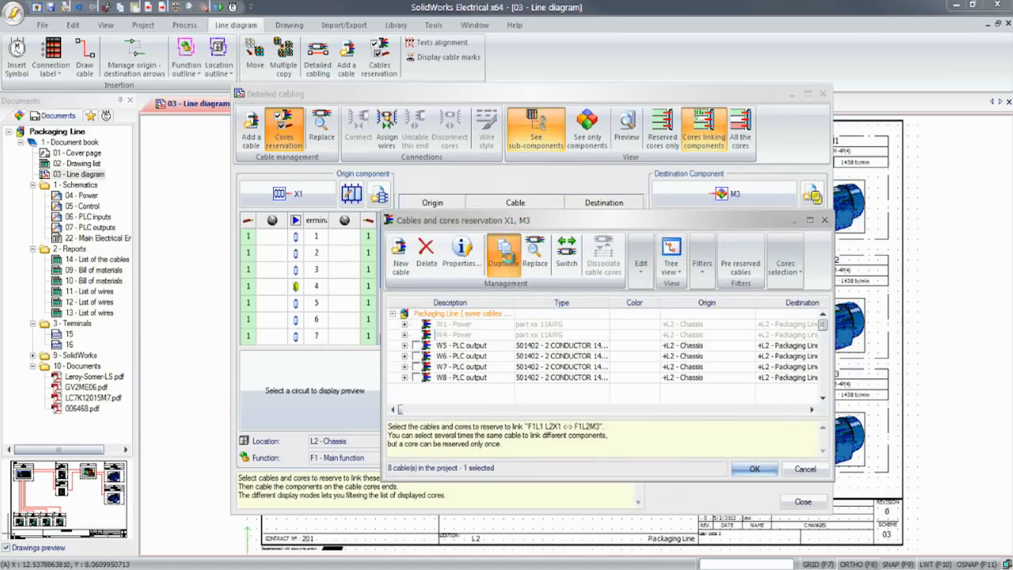
click(502, 252)
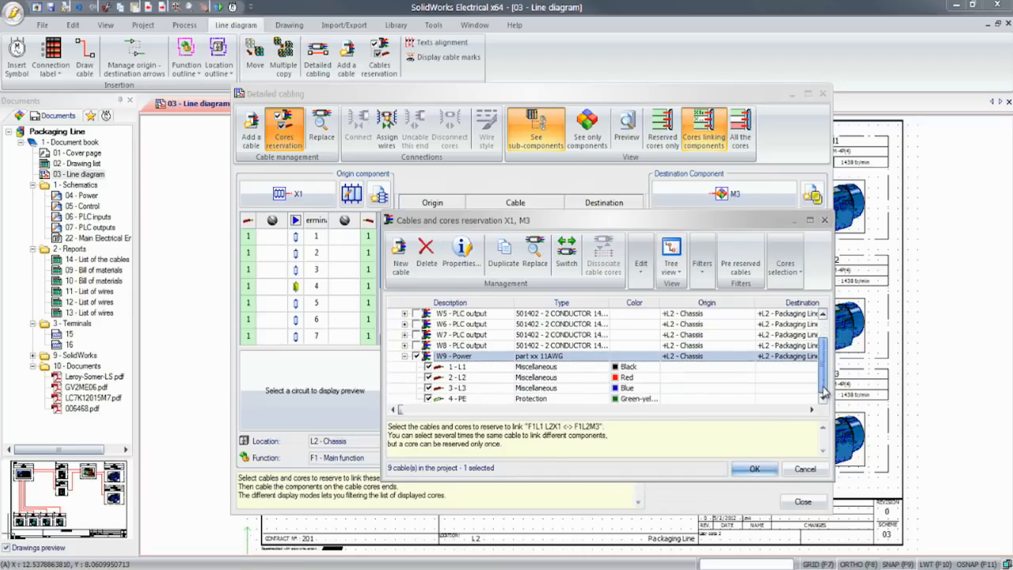
click(753, 468)
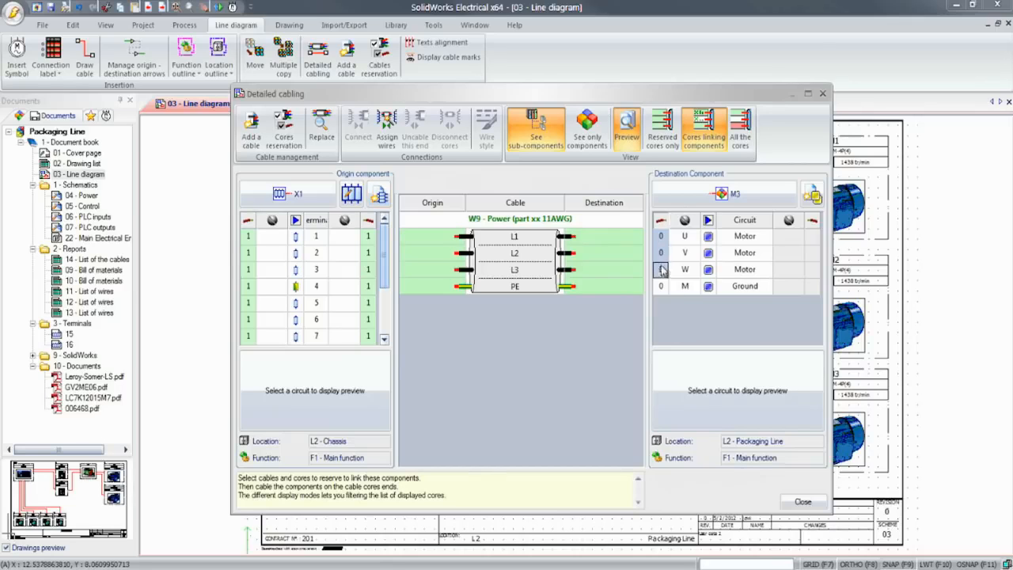
click(660, 285)
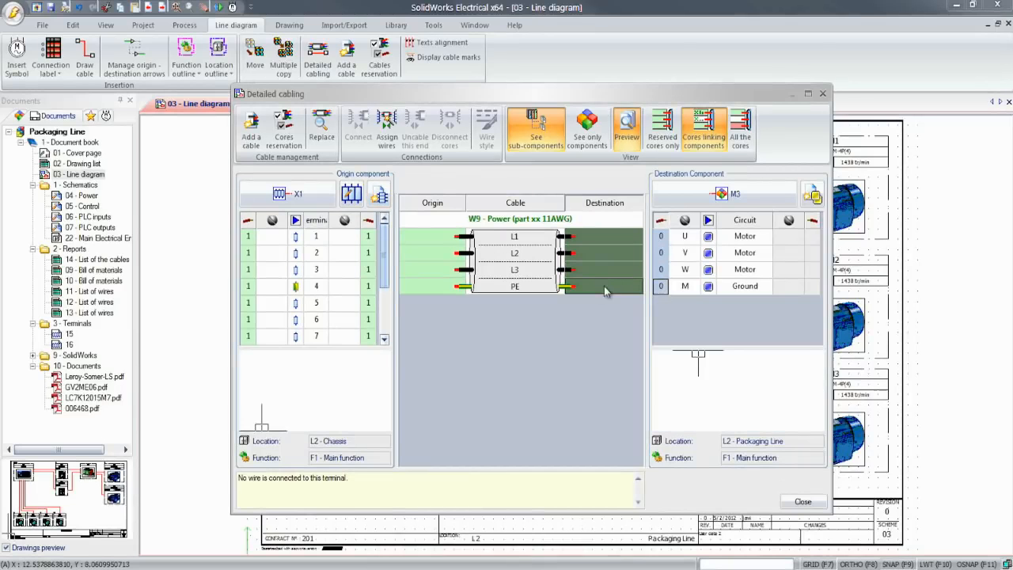
click(358, 127)
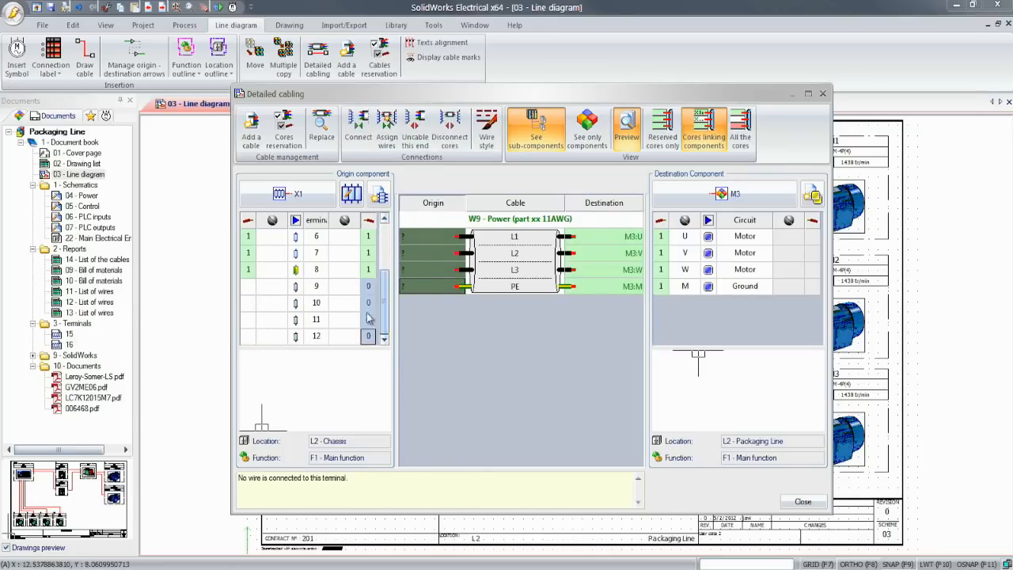
click(802, 501)
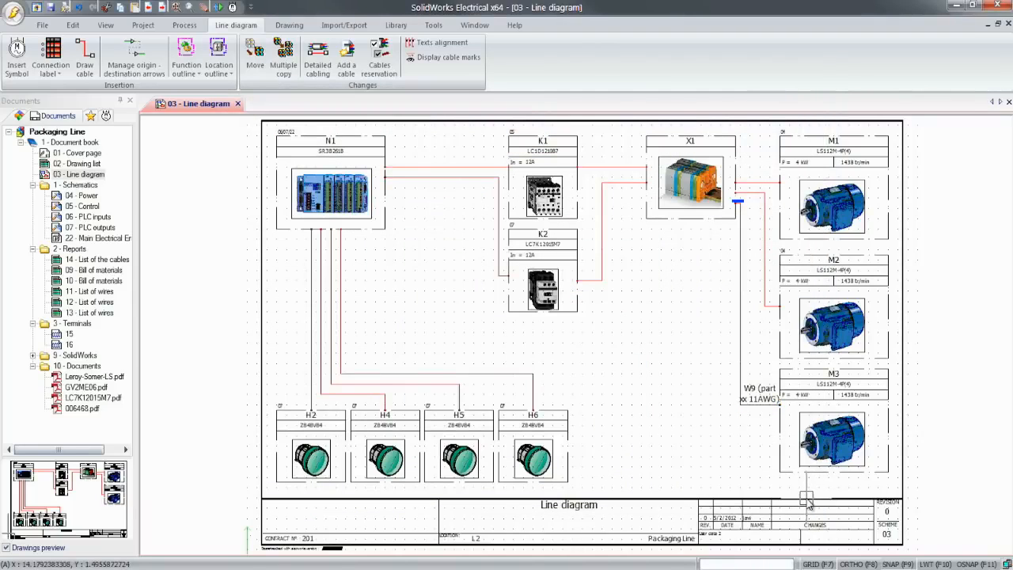
Step: Open the 04 - Power schematic from the Documents tree
click(85, 195)
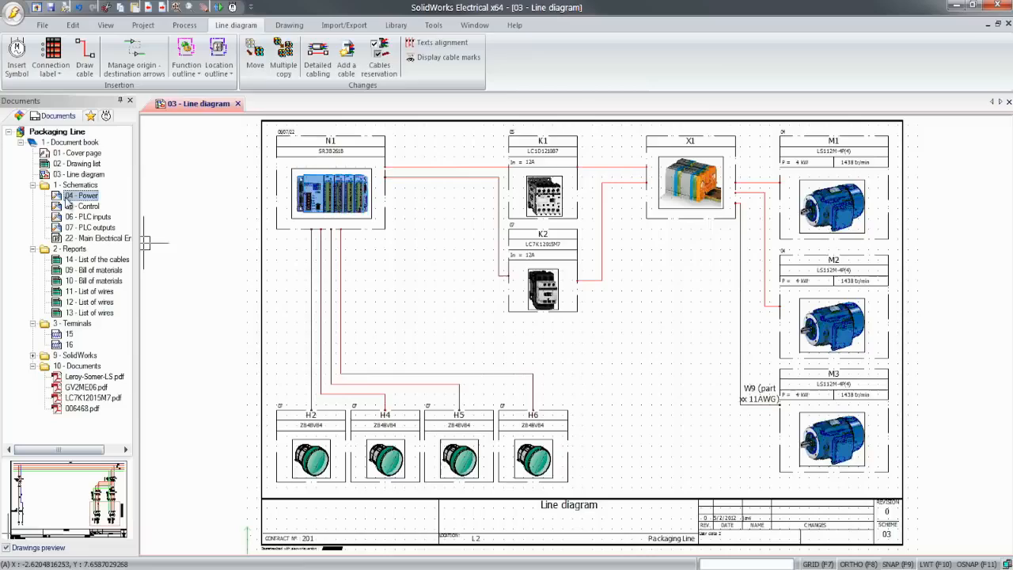
double_click(81, 195)
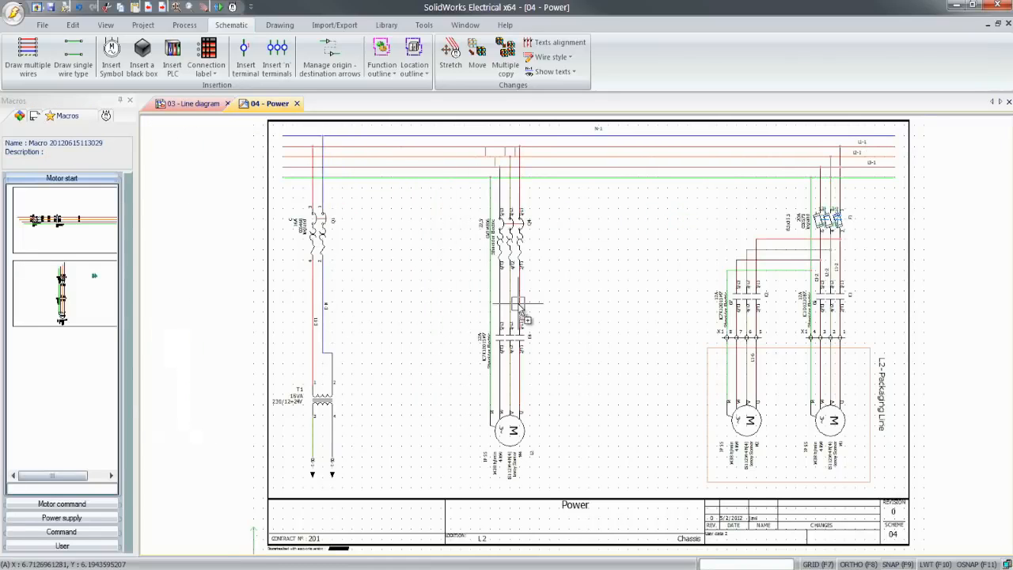
mouse_move(431, 324)
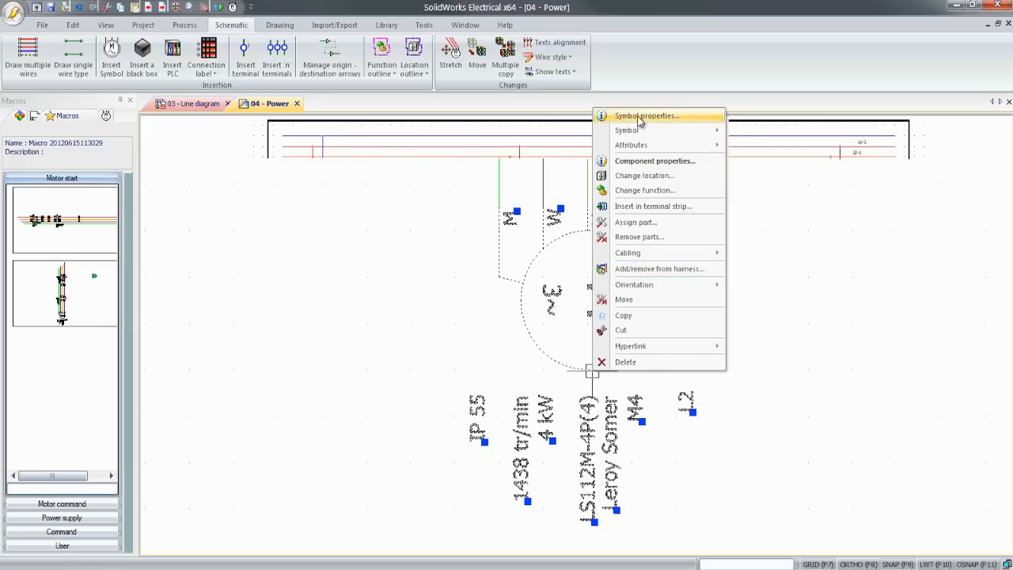
Step: Link the motor, contactor and breaker symbols to =F1-M3, =F1-K3 and =F1-Q3
click(646, 116)
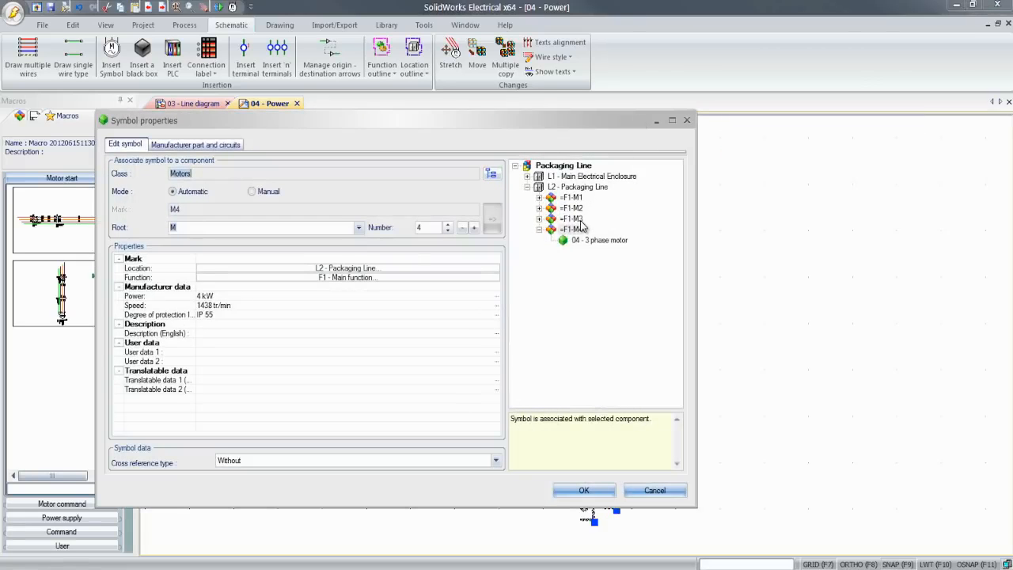
click(572, 229)
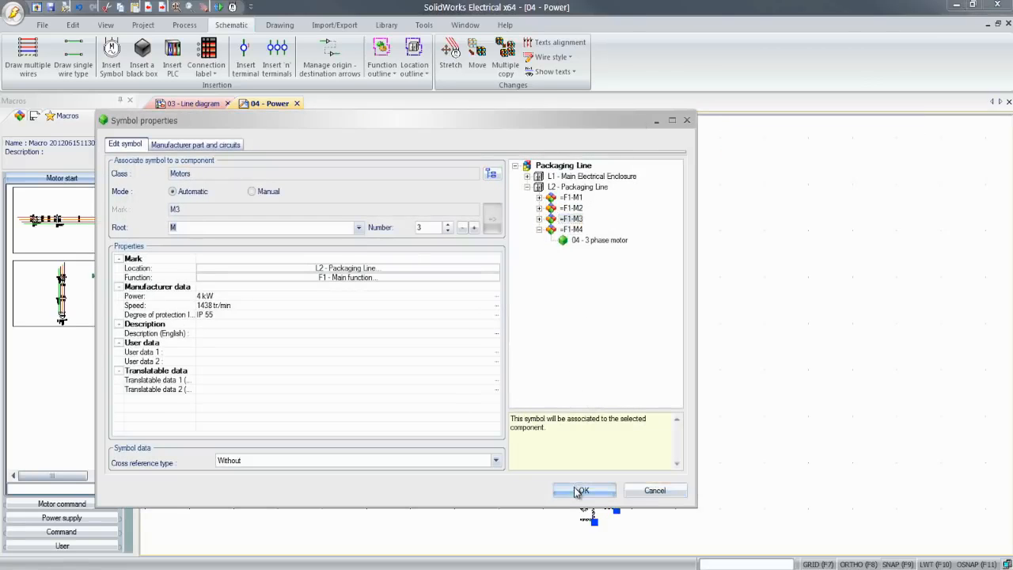
click(583, 490)
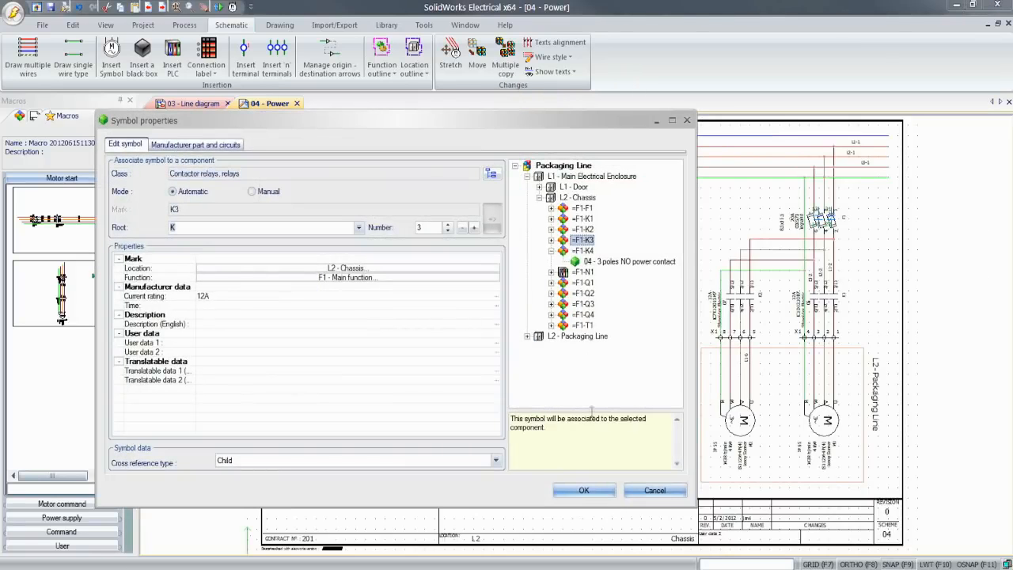
click(583, 490)
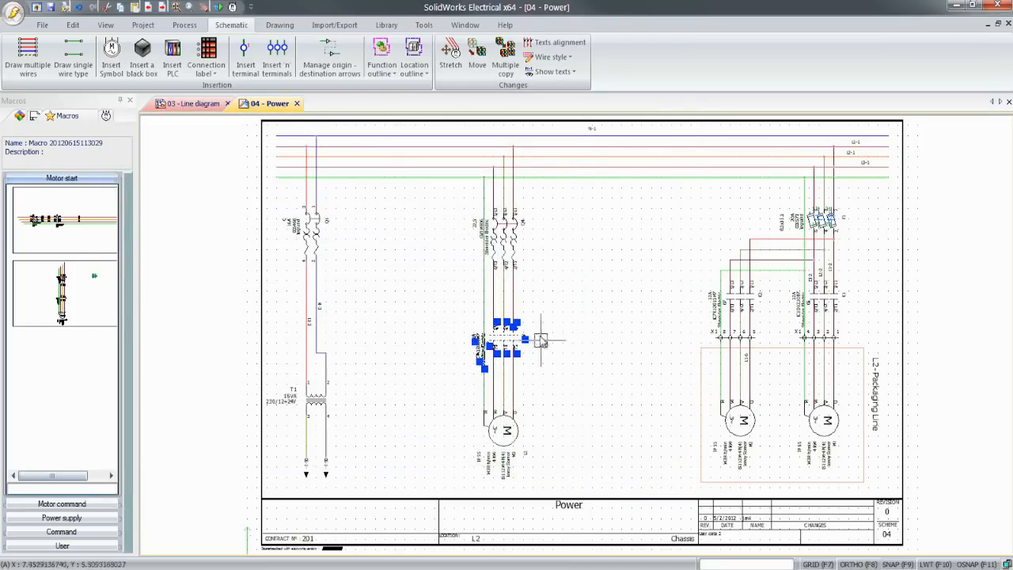
drag(514, 344, 514, 241)
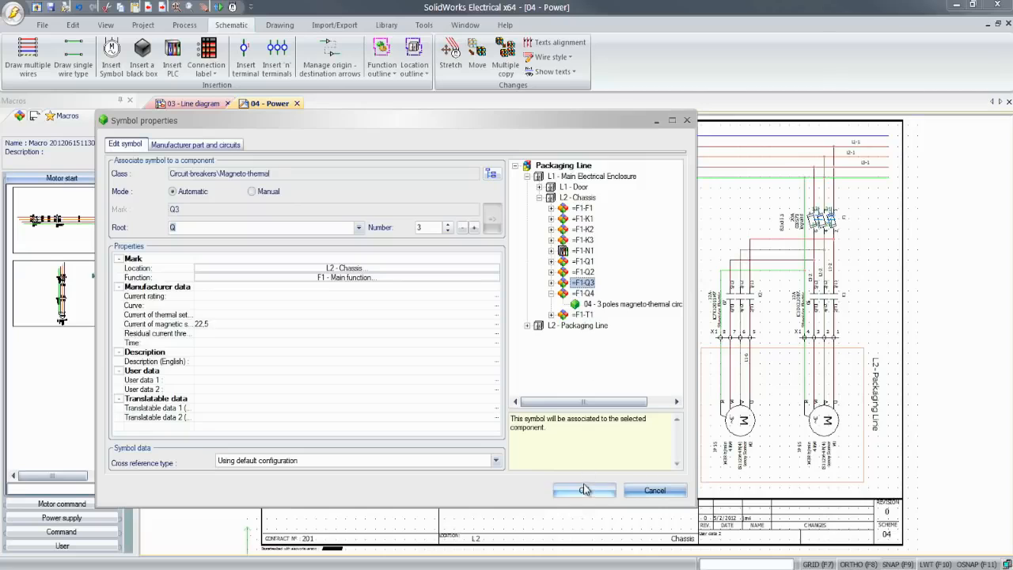
click(584, 490)
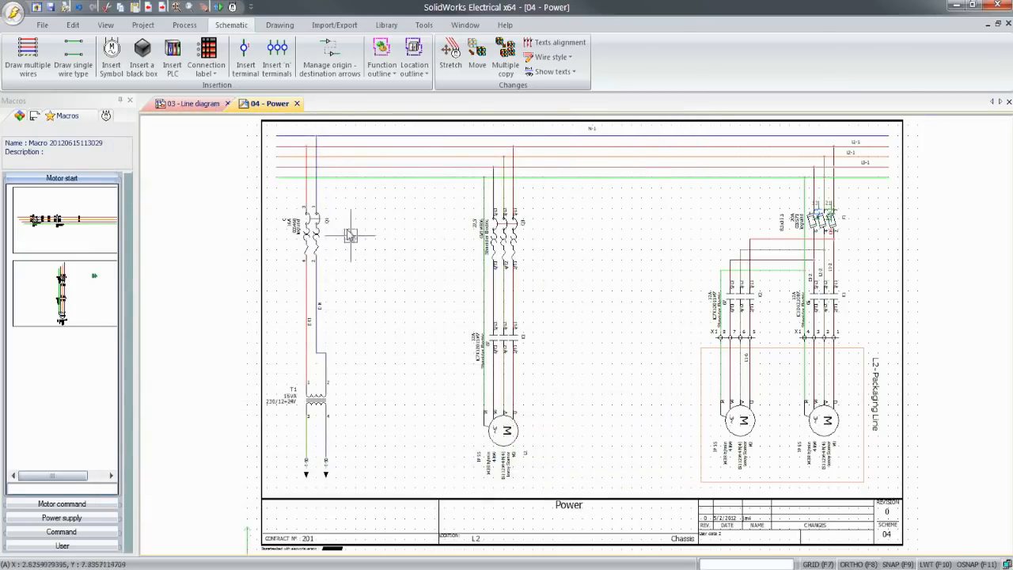
Step: Insert a row of X1 terminals, numbered from 9, across the motor feed wires
click(277, 57)
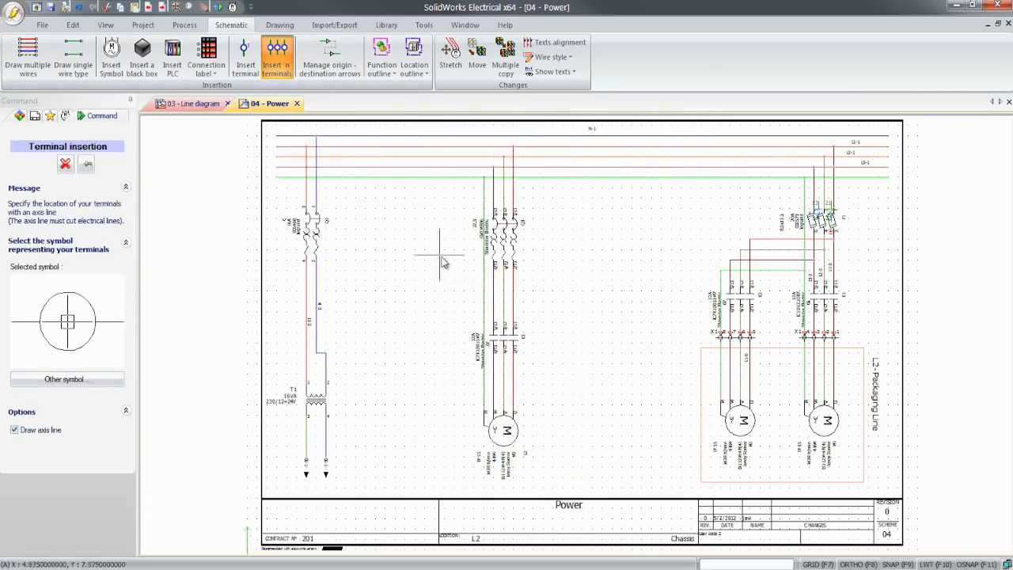
mouse_move(514, 376)
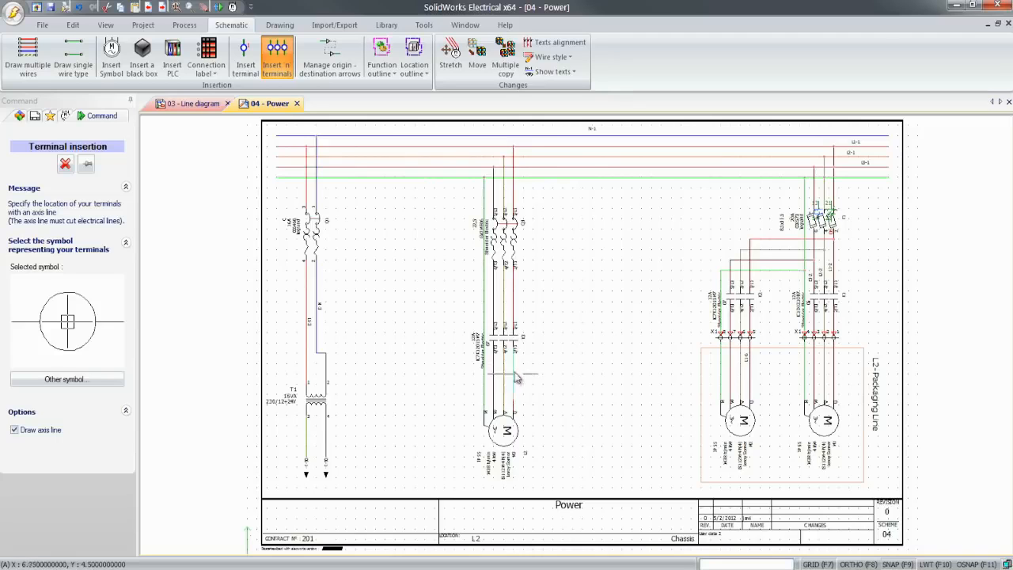
click(514, 374)
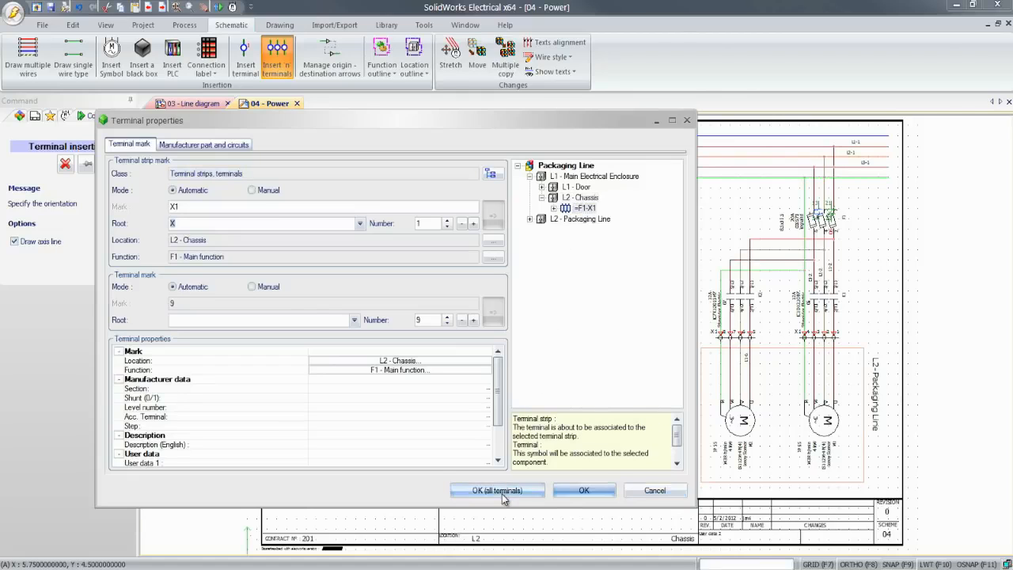
click(497, 490)
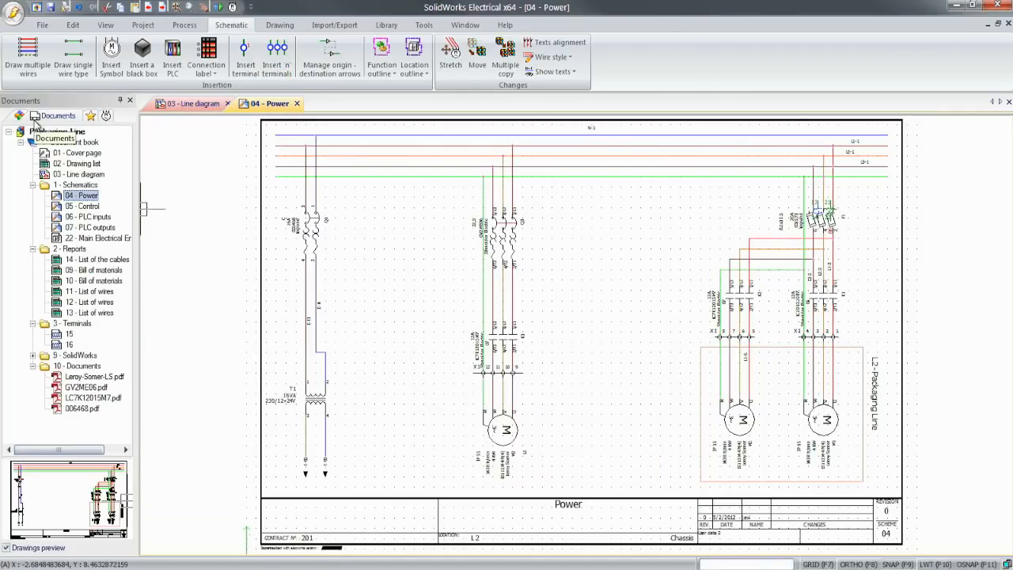
Step: Open 07 - PLC outputs and relink the K4 coil symbol to contactor =F1-K3
double_click(85, 206)
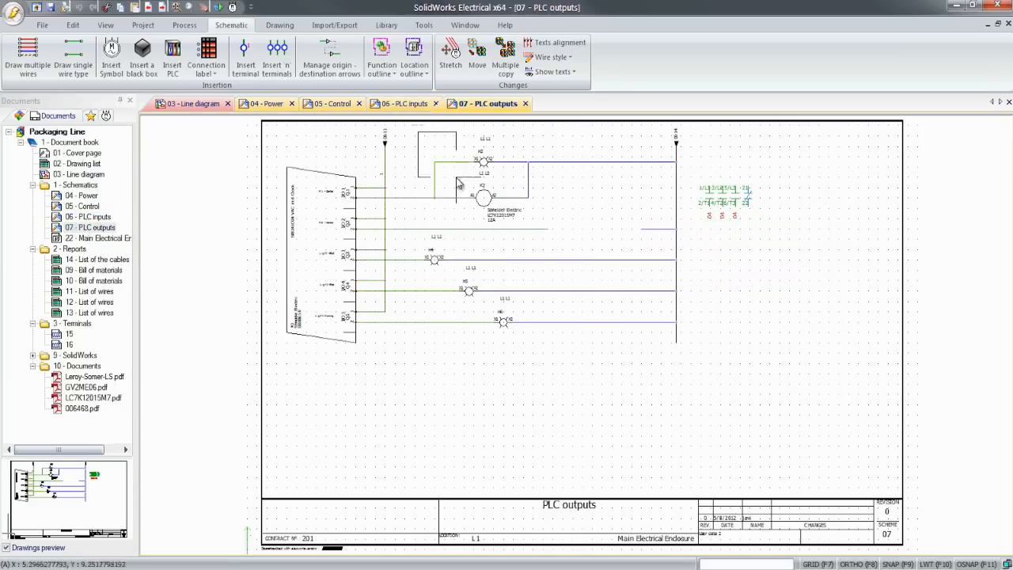
click(483, 189)
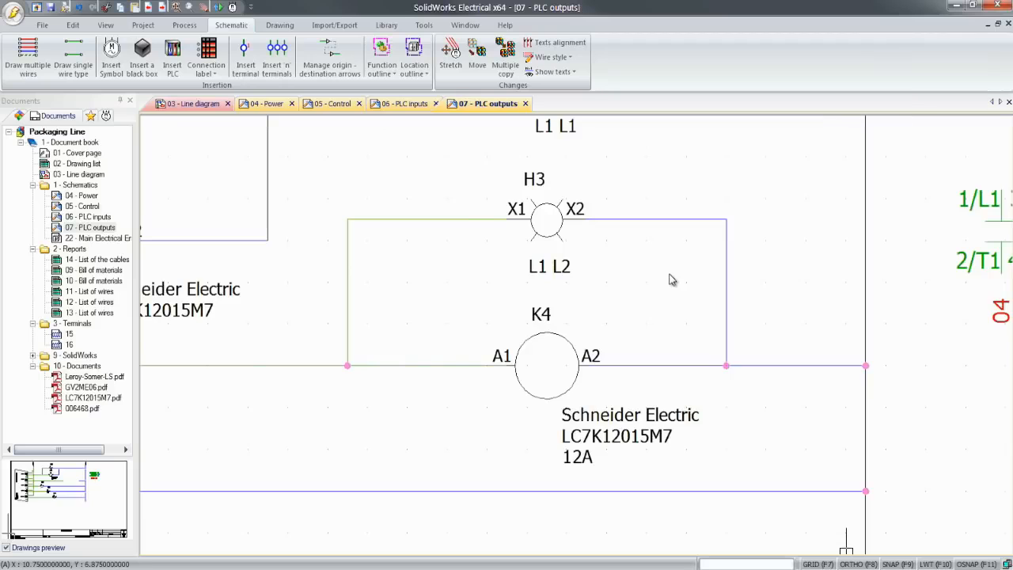
right_click(546, 364)
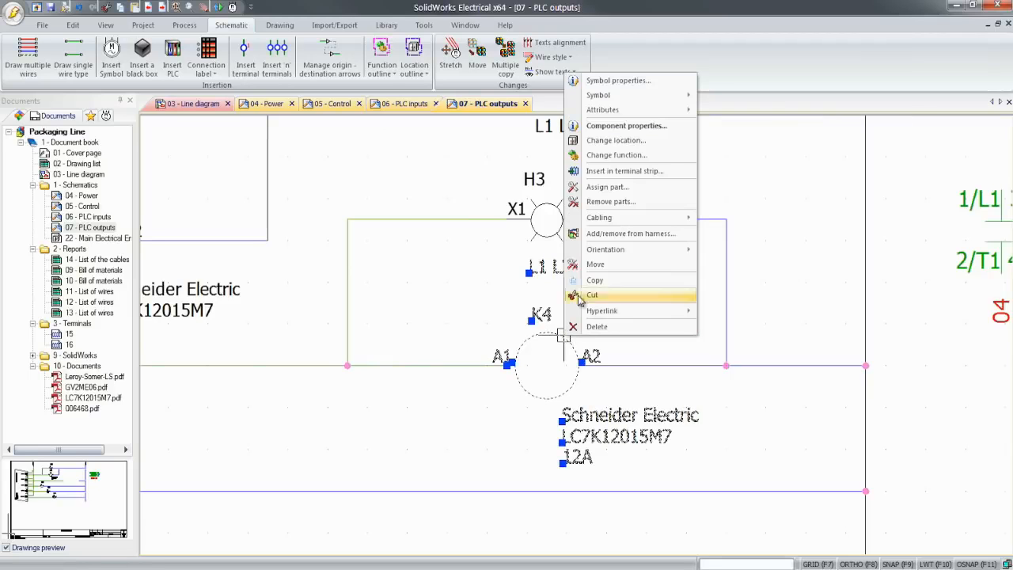
click(618, 80)
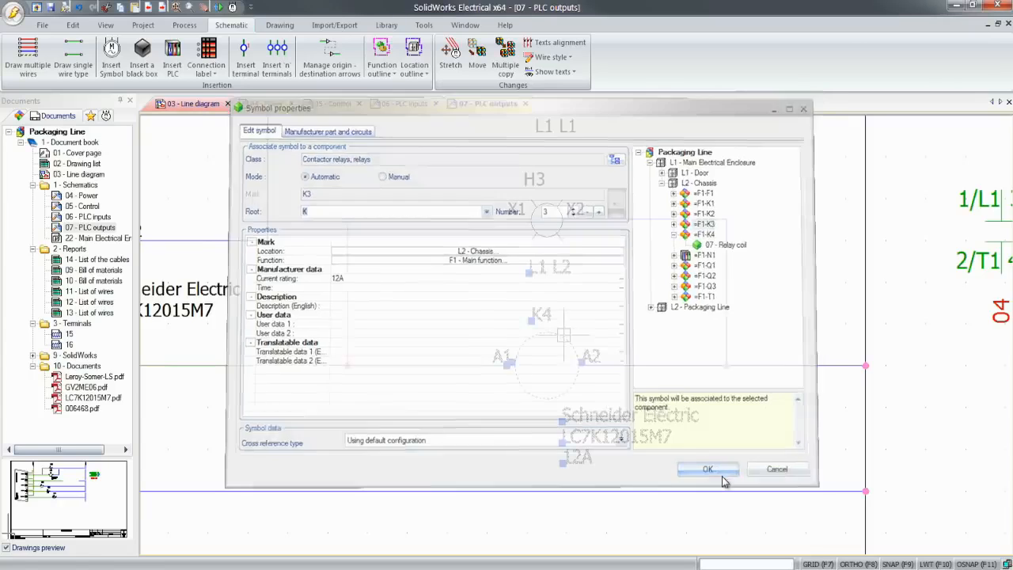
click(707, 469)
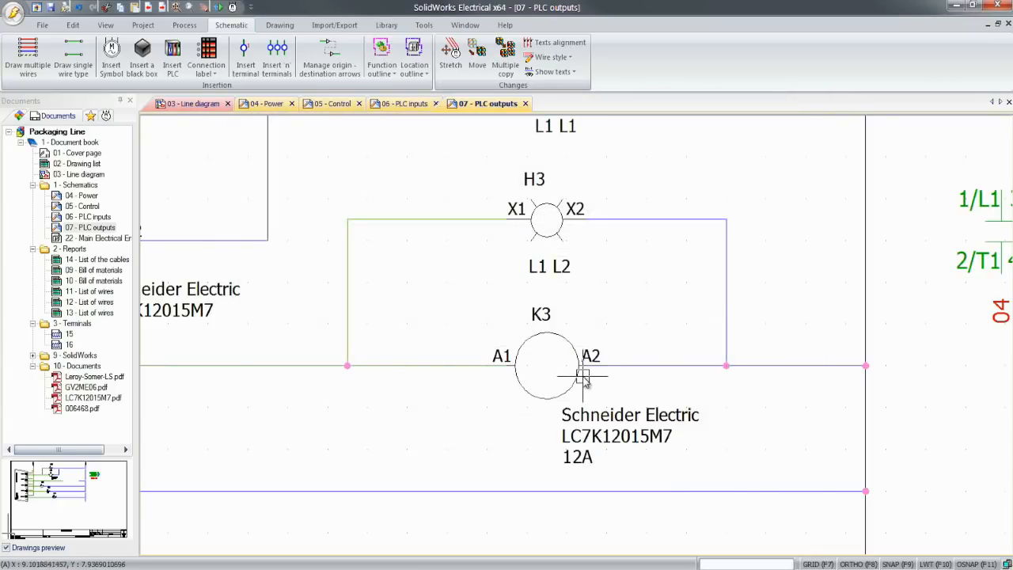
double_click(546, 366)
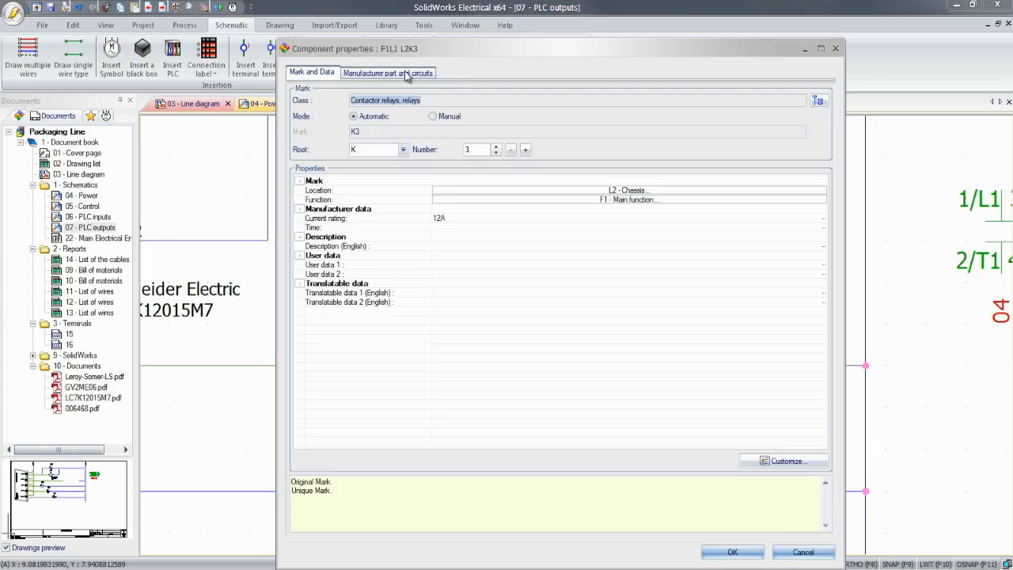
click(387, 72)
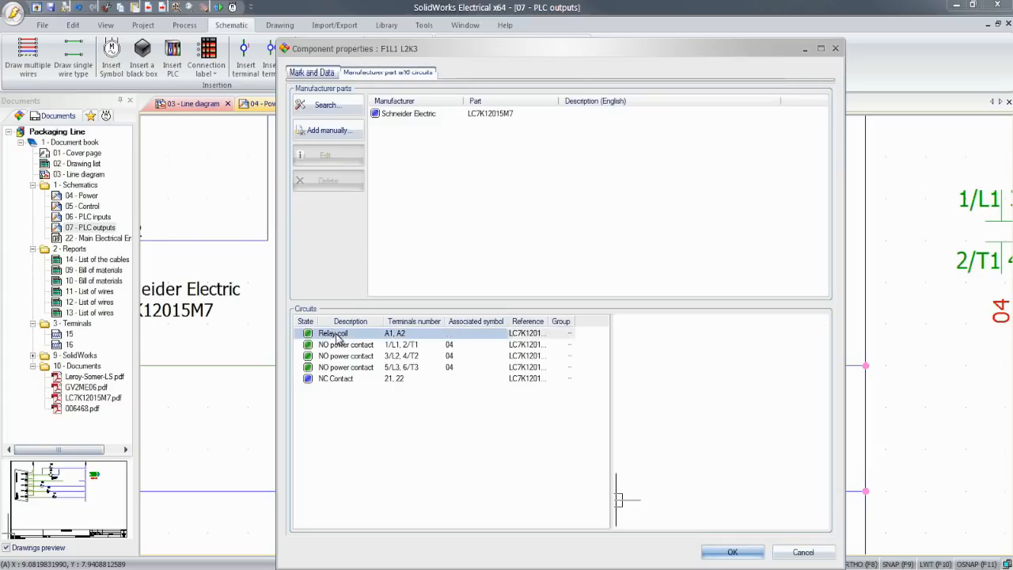
click(346, 344)
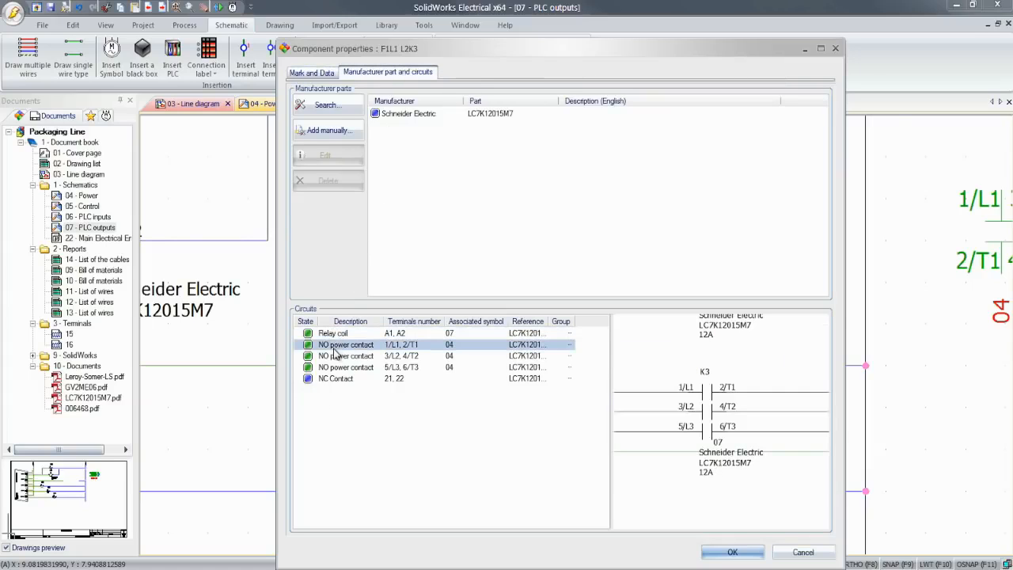
click(346, 356)
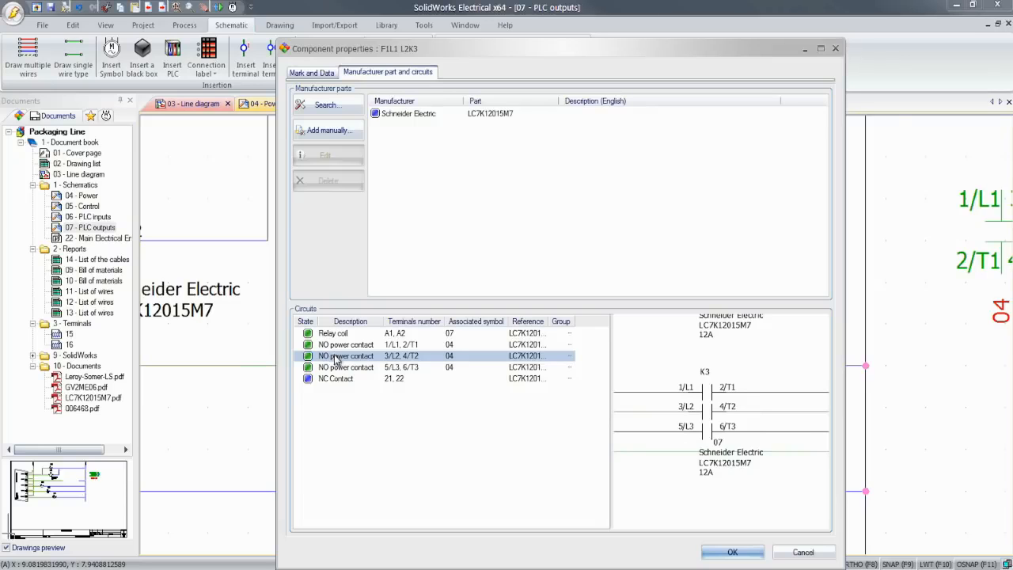
click(732, 551)
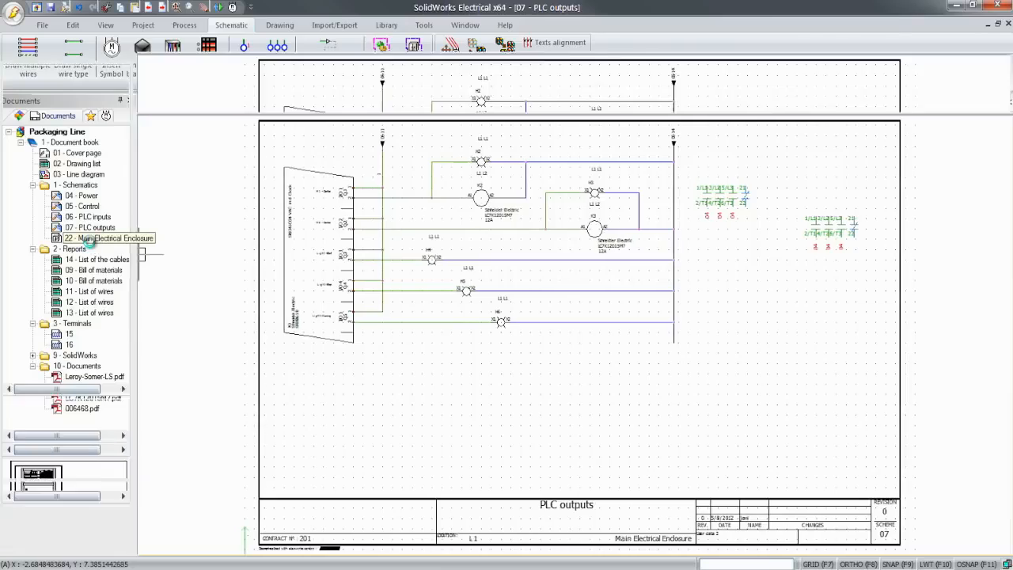
Step: Open the Main Electrical Enclosure drawing, then the 09 - Bill of materials report
double_click(112, 238)
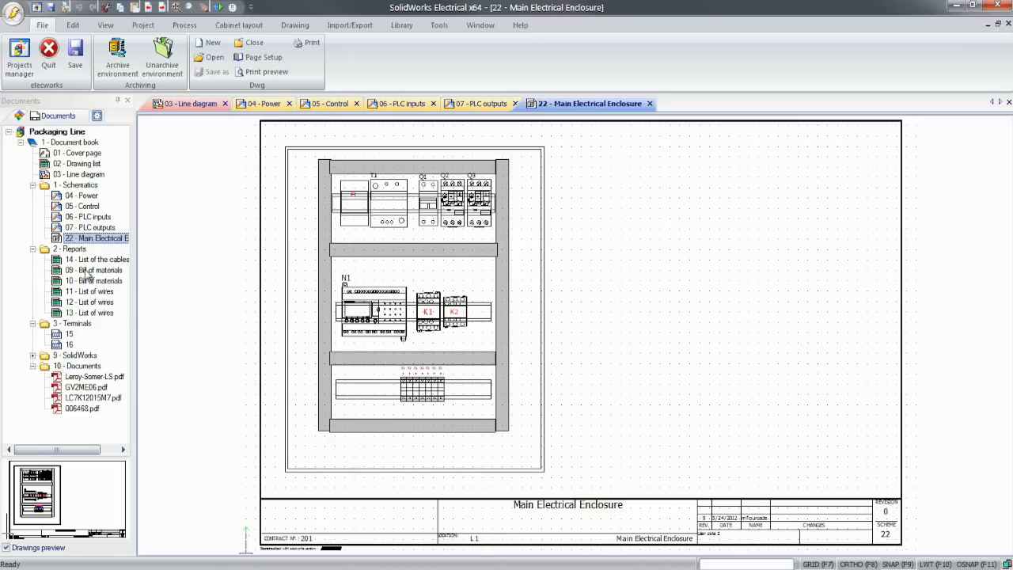
double_click(96, 269)
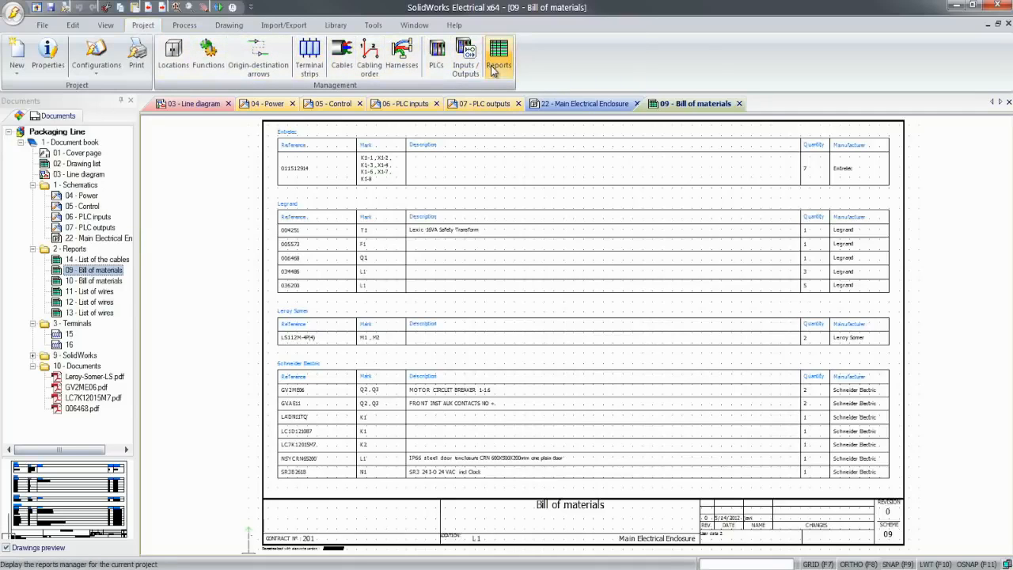
Step: Add a PLC inputs/outputs report template in Project Reports and generate its drawings
click(498, 56)
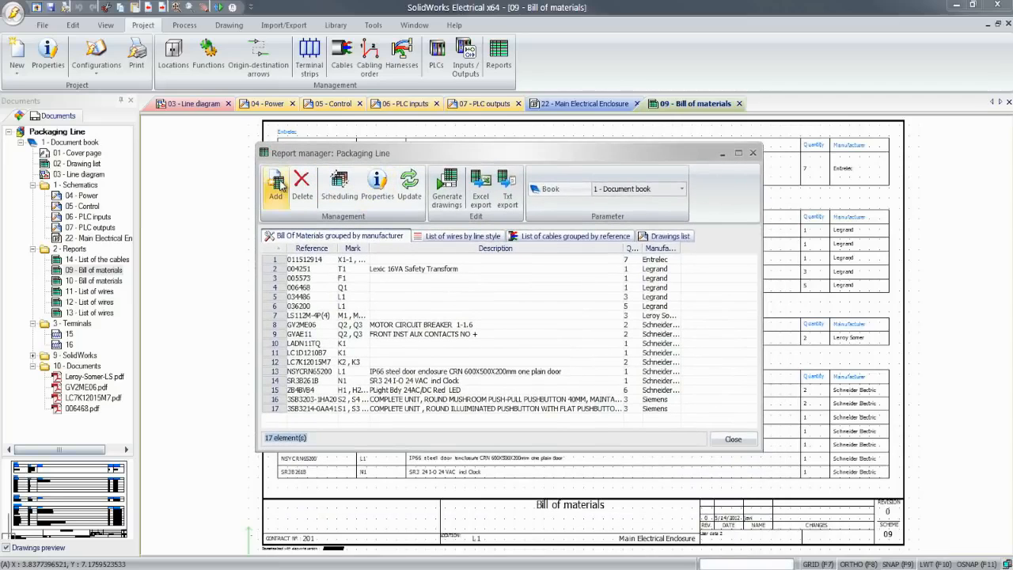
click(276, 186)
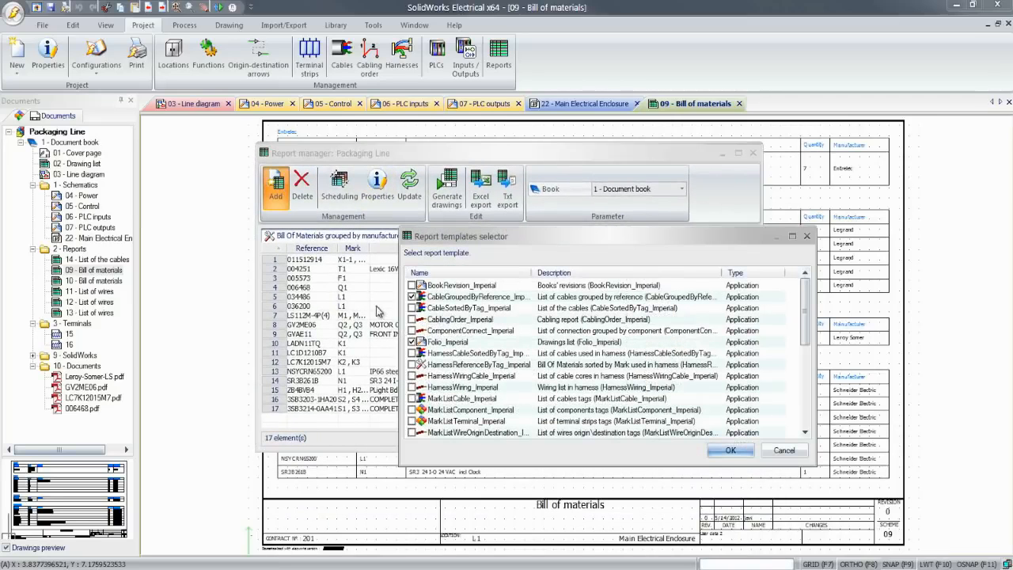
scroll(down, 3)
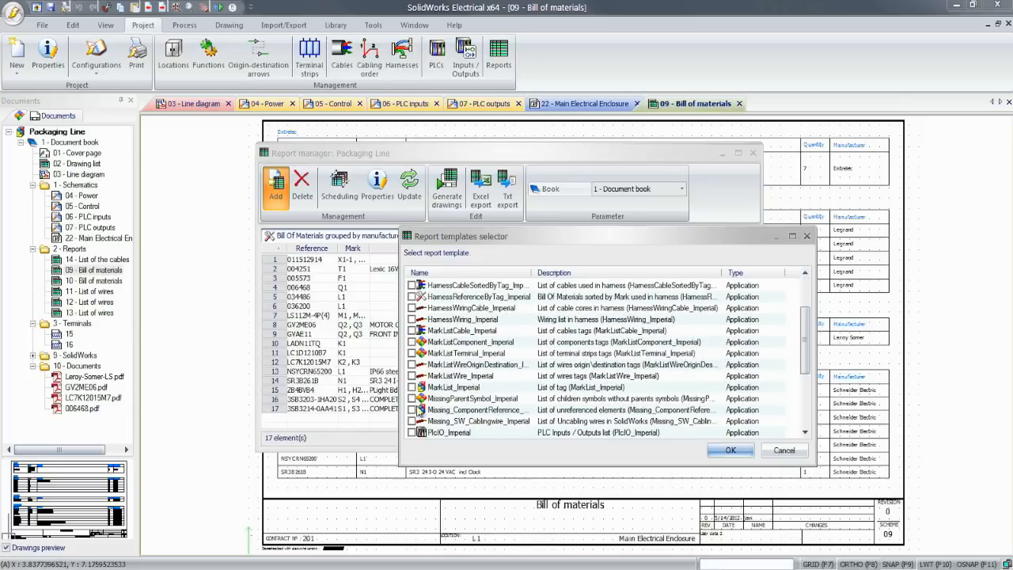
click(730, 449)
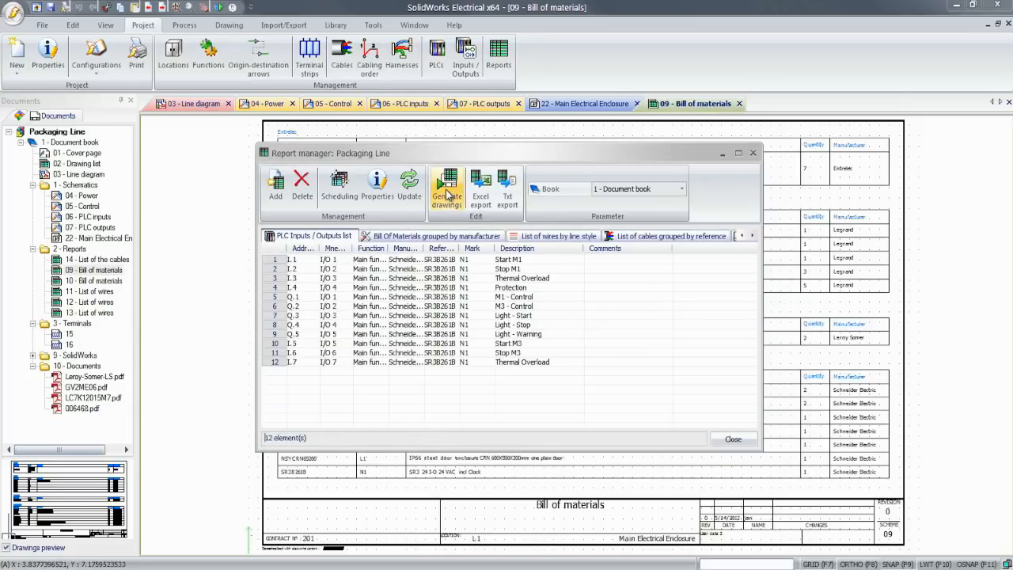
click(446, 187)
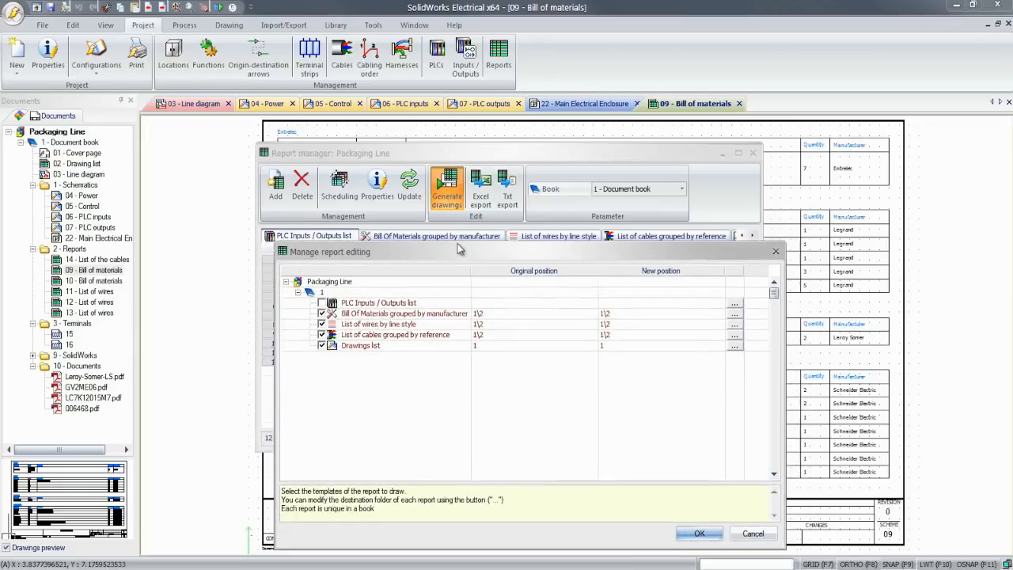
click(446, 185)
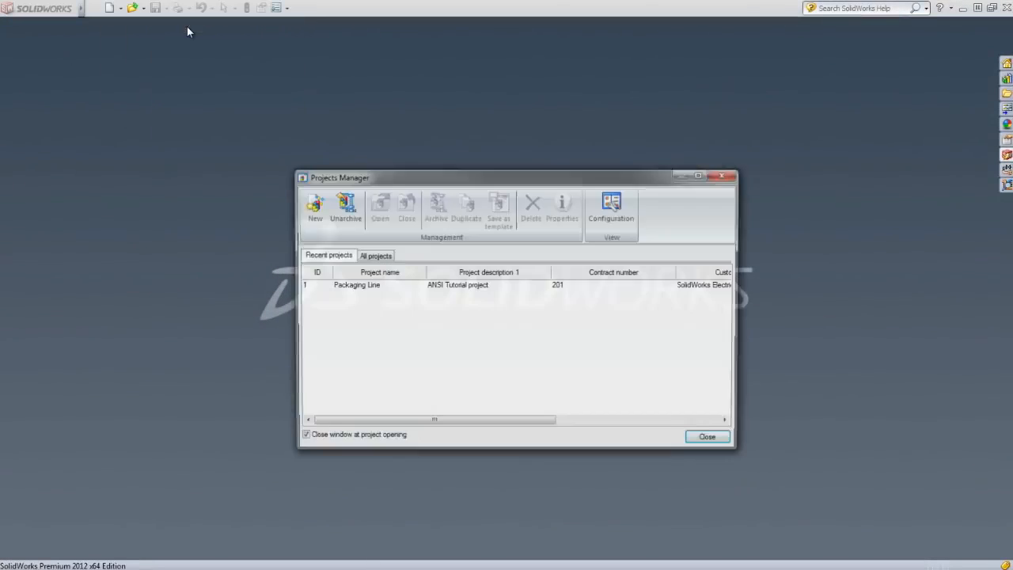
Step: Open the Packaging Line project and load the ANSI Tutorial project assembly from Document book > SolidWorks
click(356, 284)
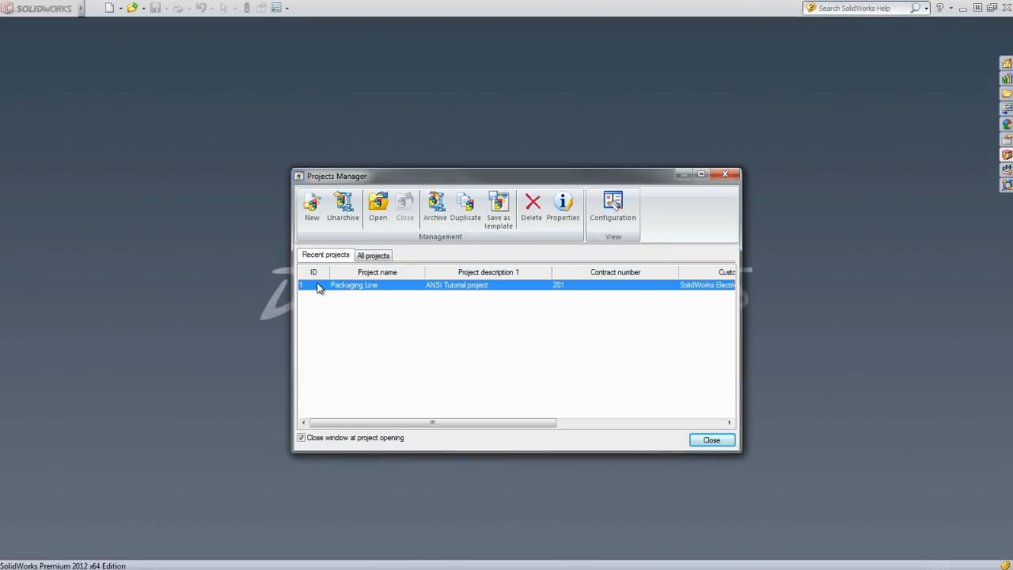
click(379, 207)
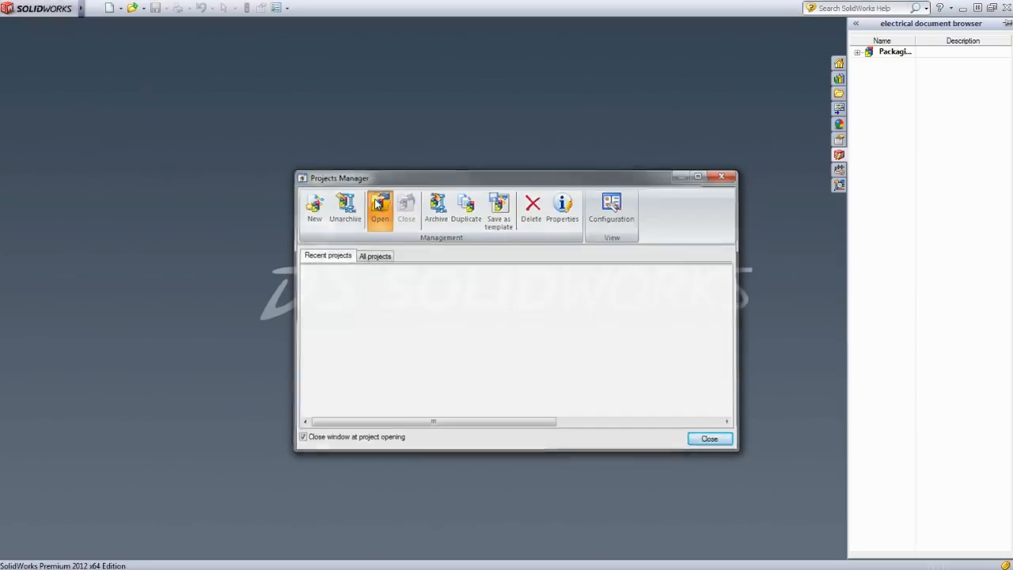
click(380, 206)
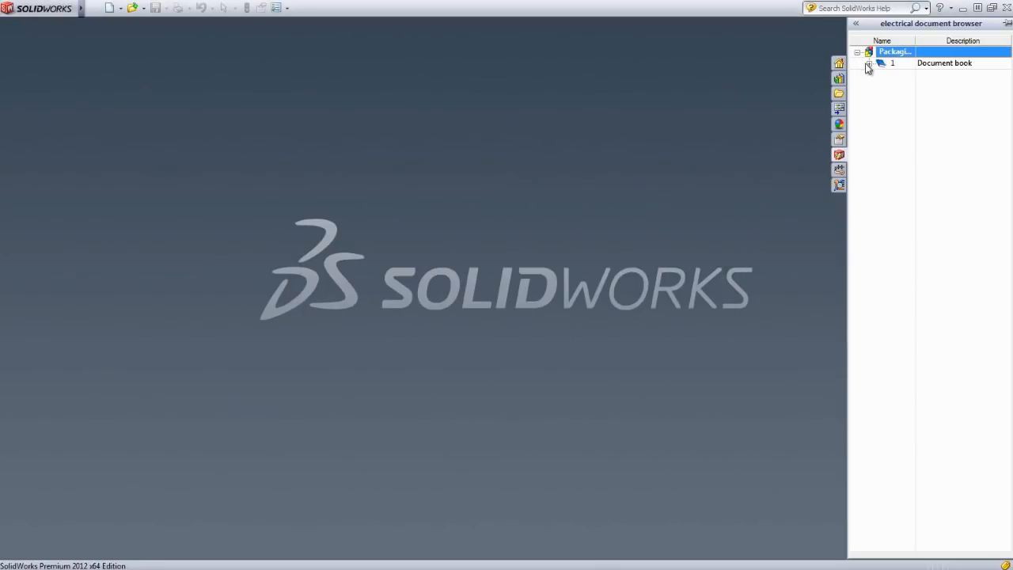
click(868, 63)
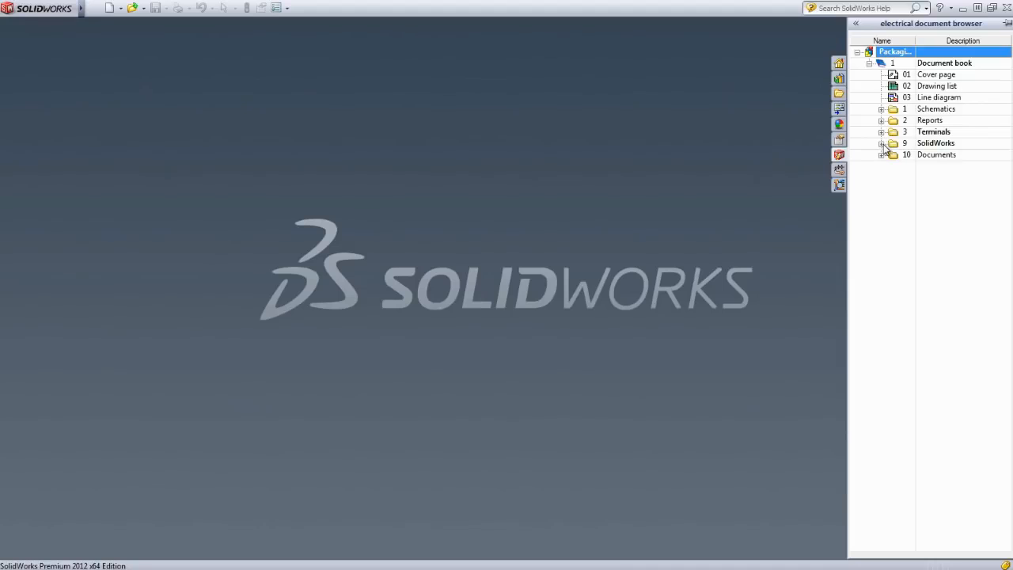
click(881, 143)
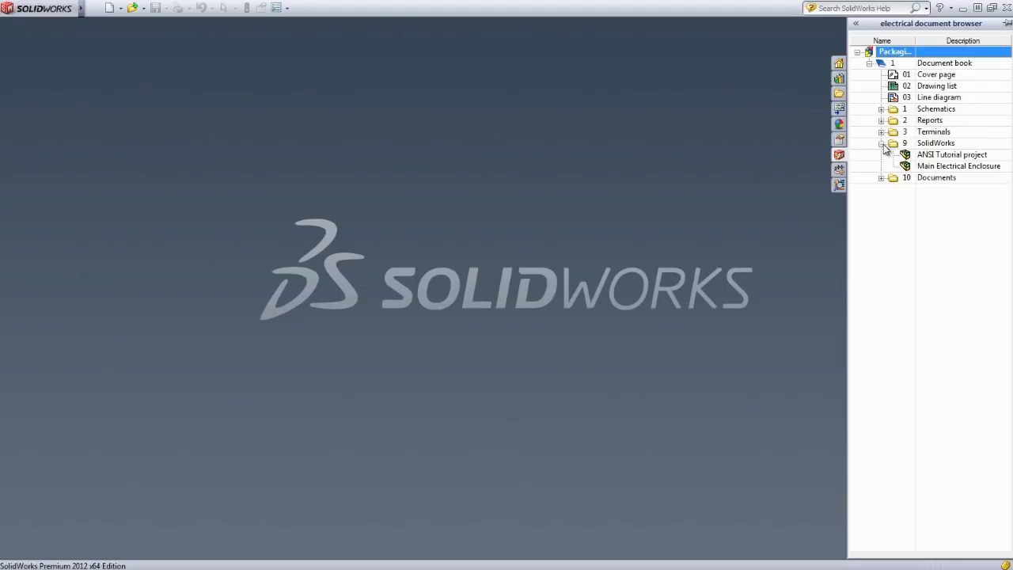
click(952, 154)
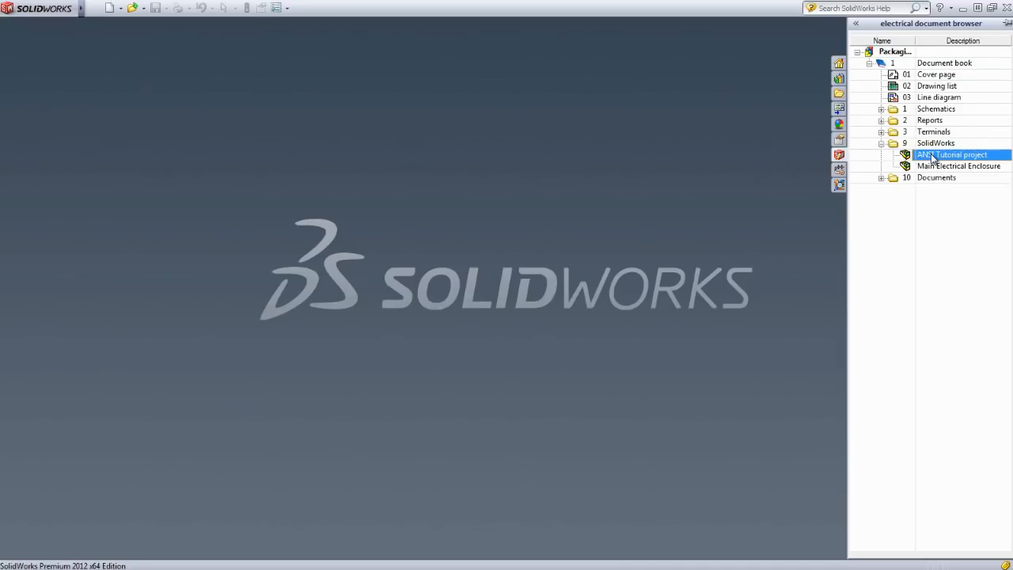
double_click(952, 155)
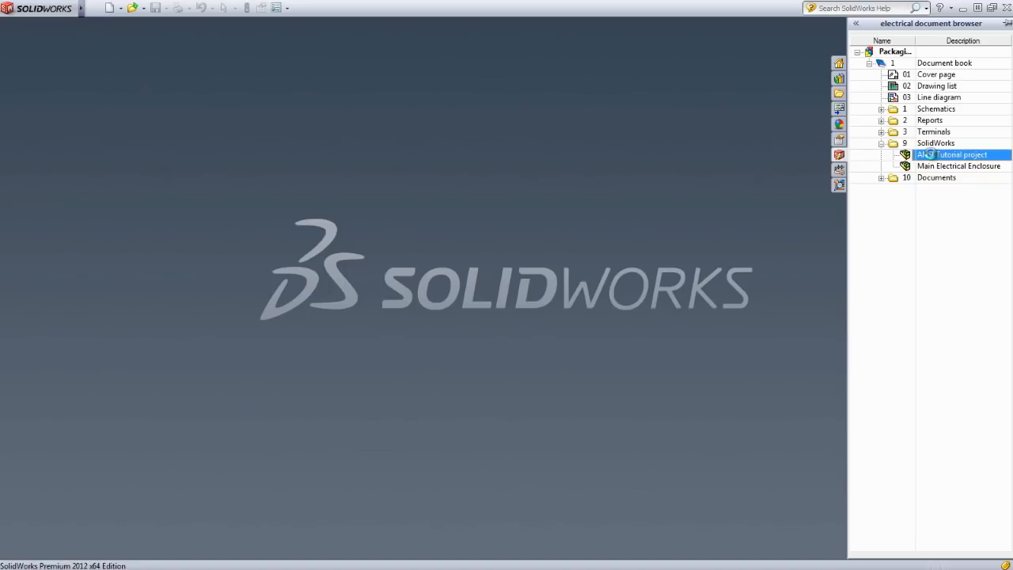
double_click(952, 155)
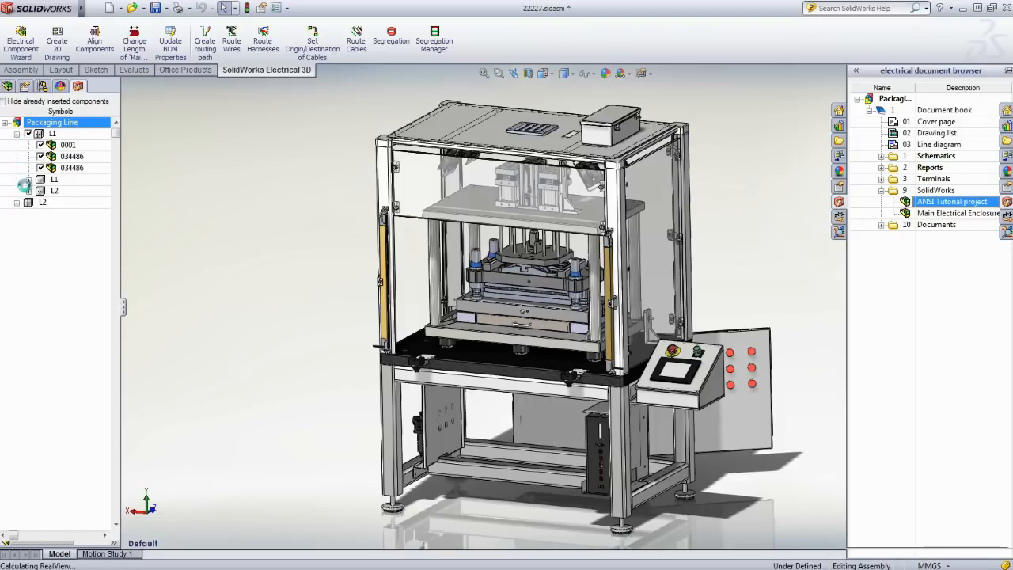
Step: Expand location L2 and component K1 to reveal parts LC1D12 and LADN11
click(28, 190)
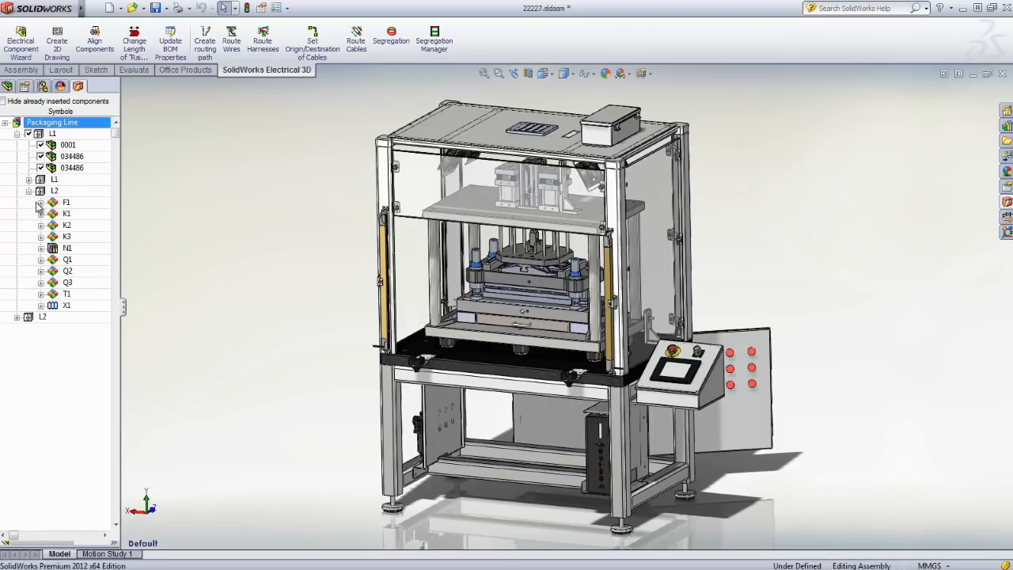
click(40, 201)
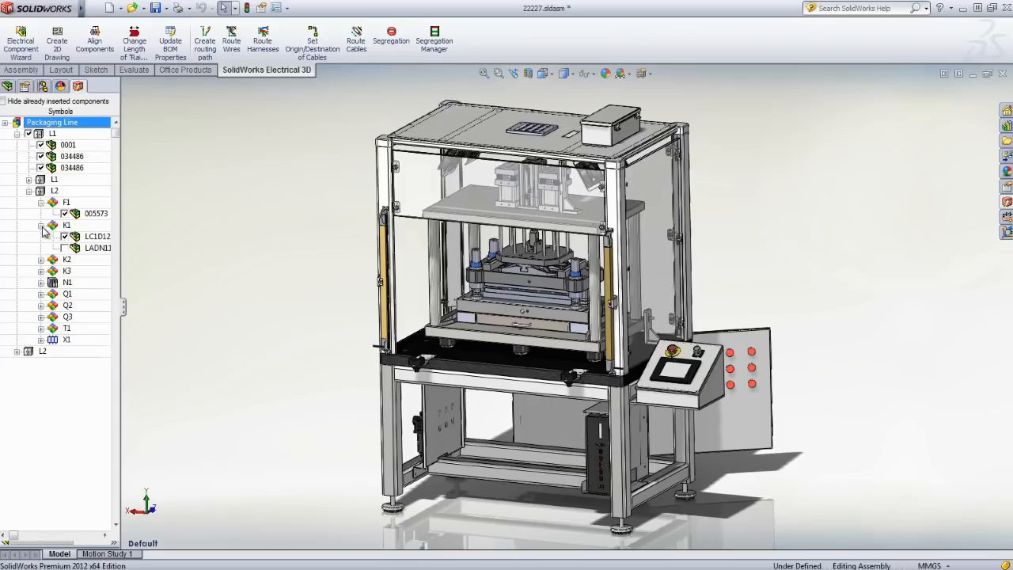
mouse_move(86, 255)
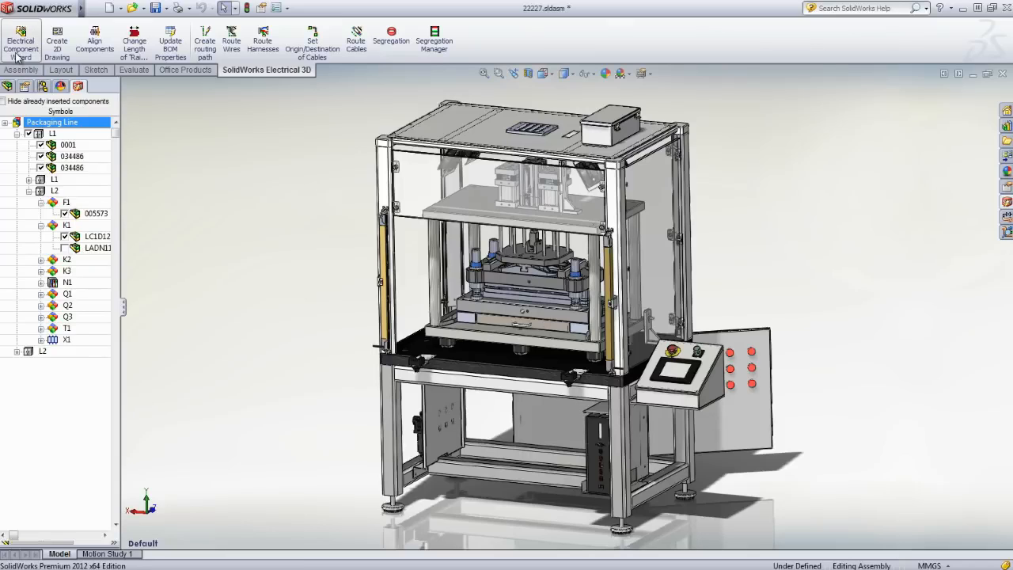
mouse_move(391, 40)
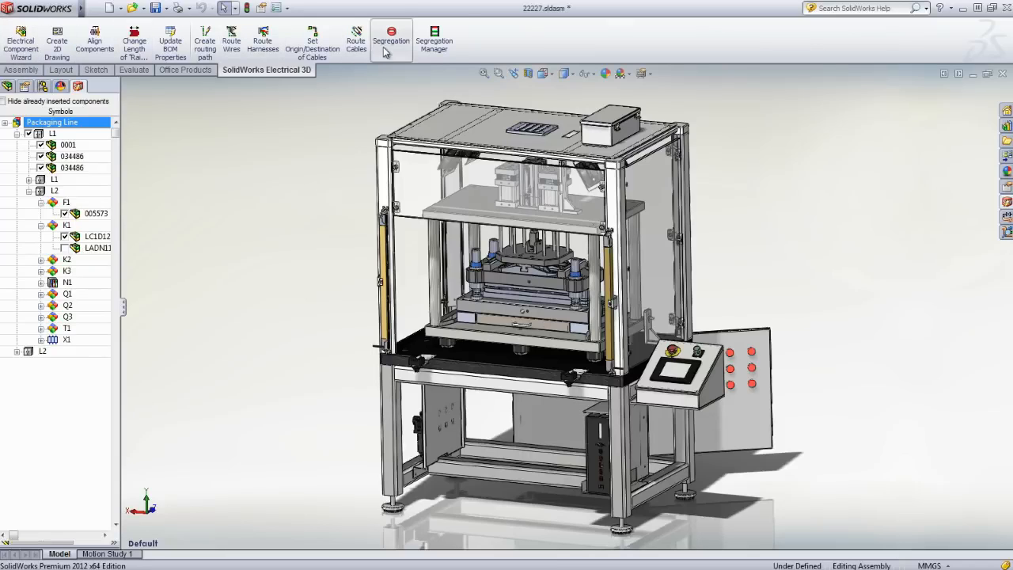
mouse_move(433, 41)
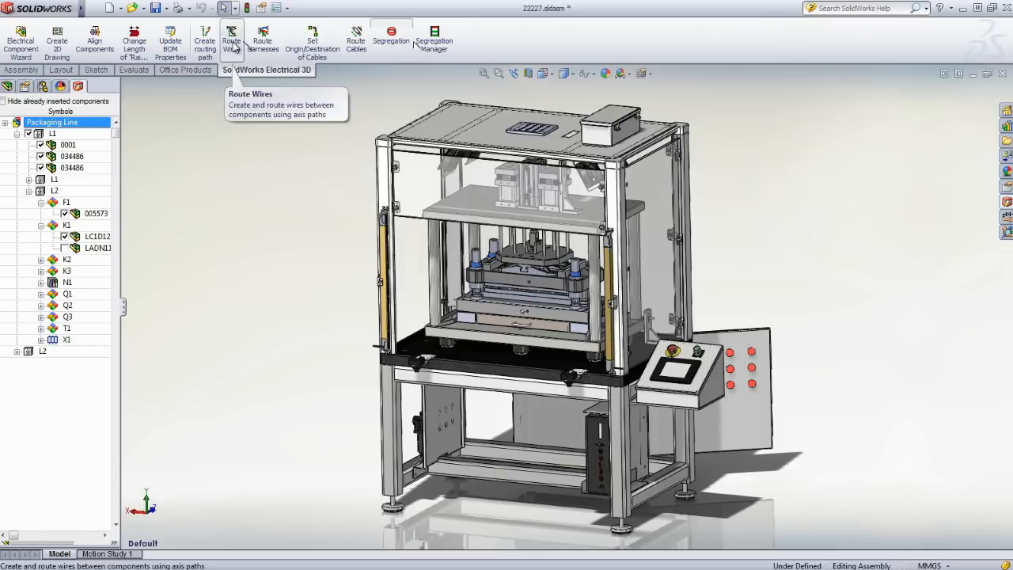
Step: Route wires in the enclosure using SolidWorks Route with splines, creating path EW_PATH1
click(231, 40)
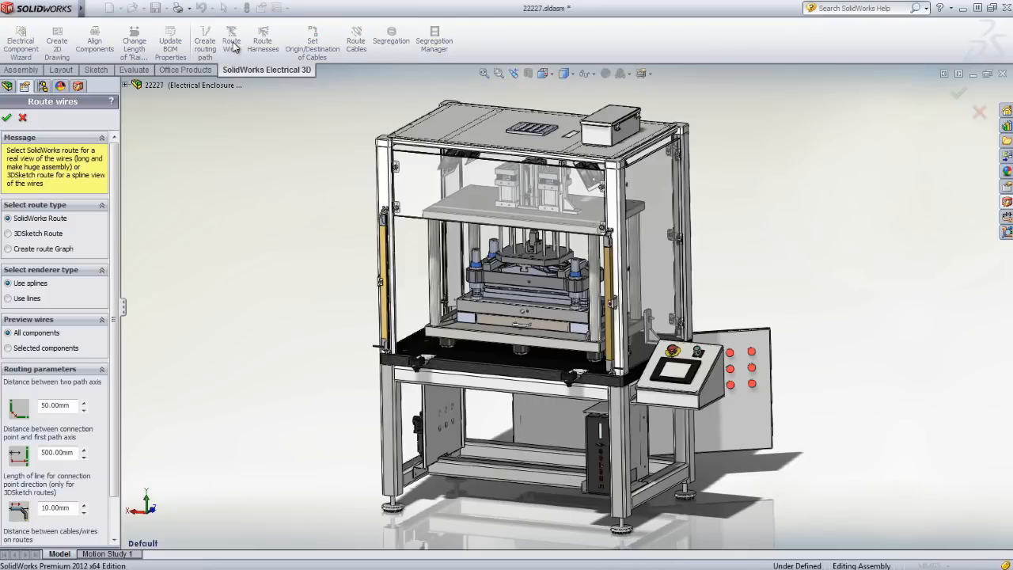
click(545, 73)
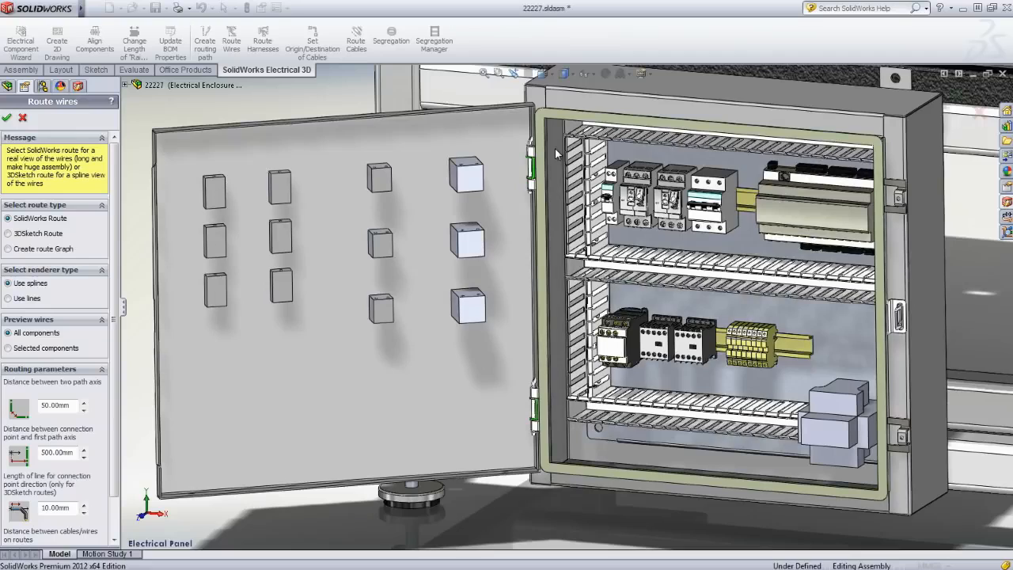
mouse_move(19, 240)
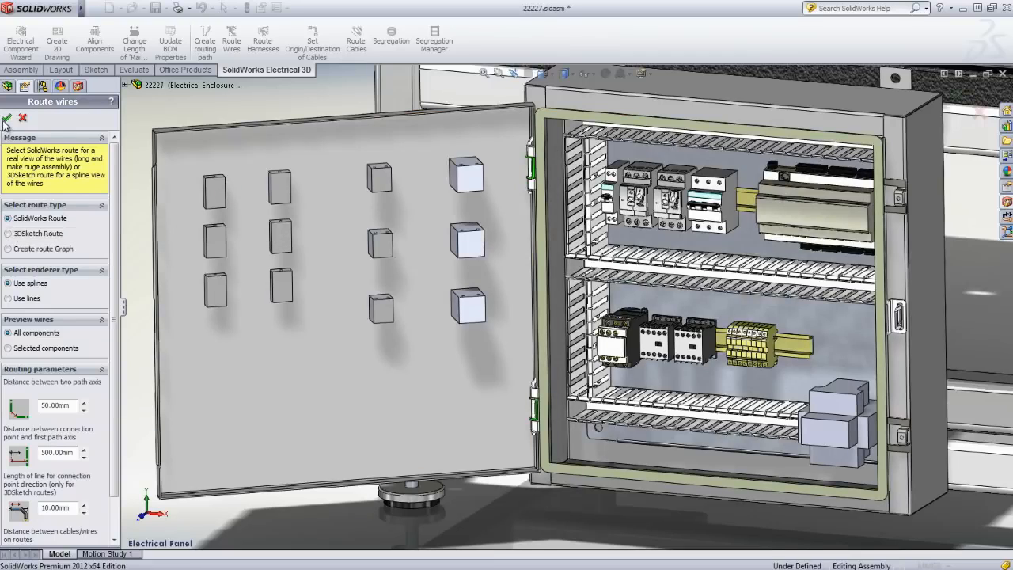
click(6, 118)
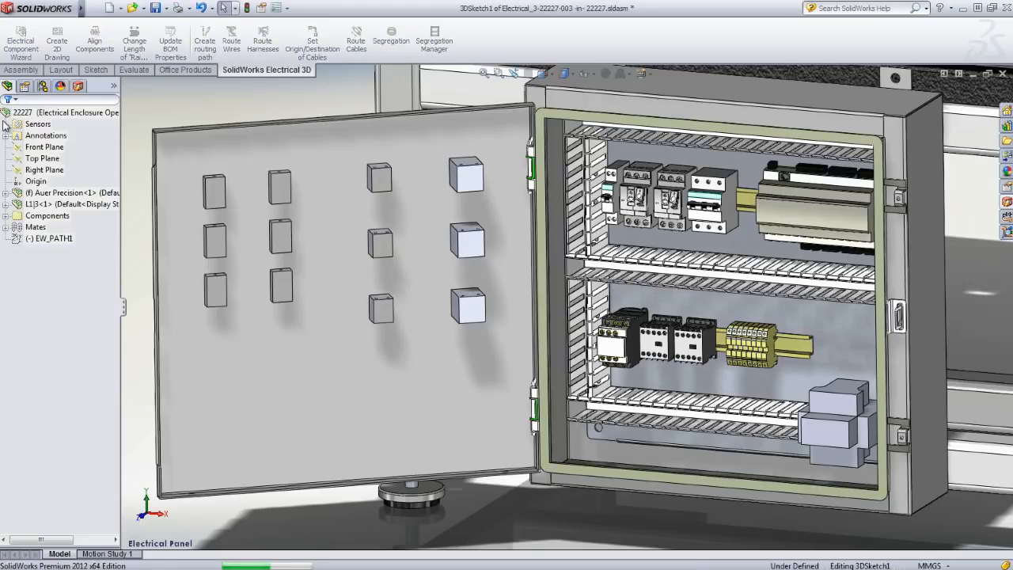